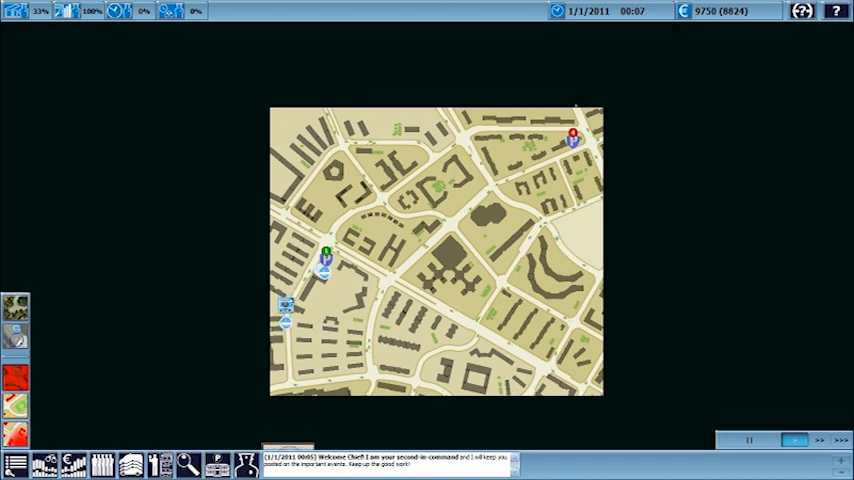
- Run game time at the fastest >>> speed until the first robbery case arrives
click(286, 325)
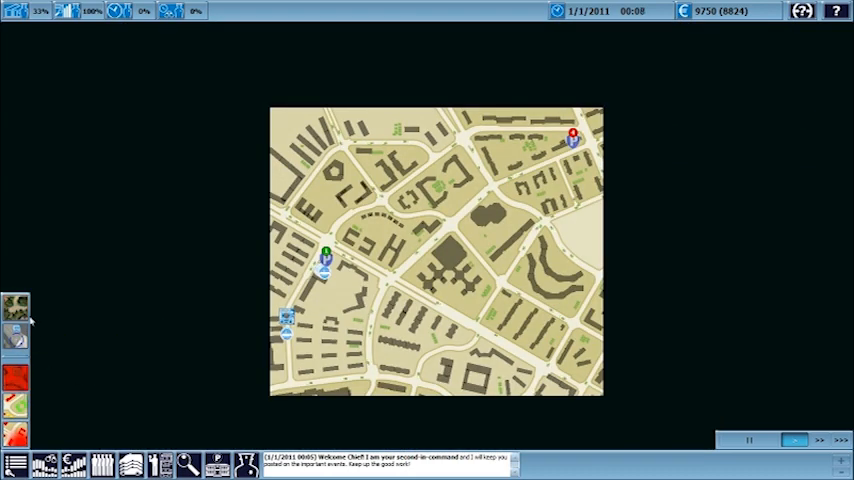
click(820, 440)
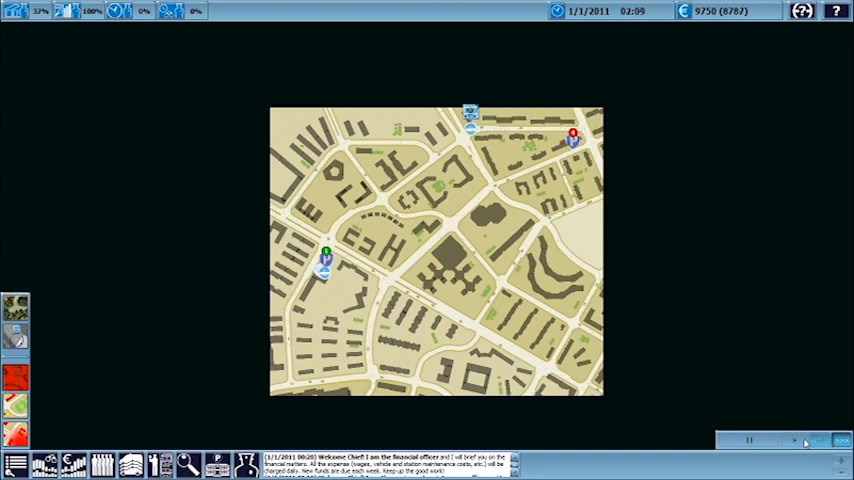
click(797, 440)
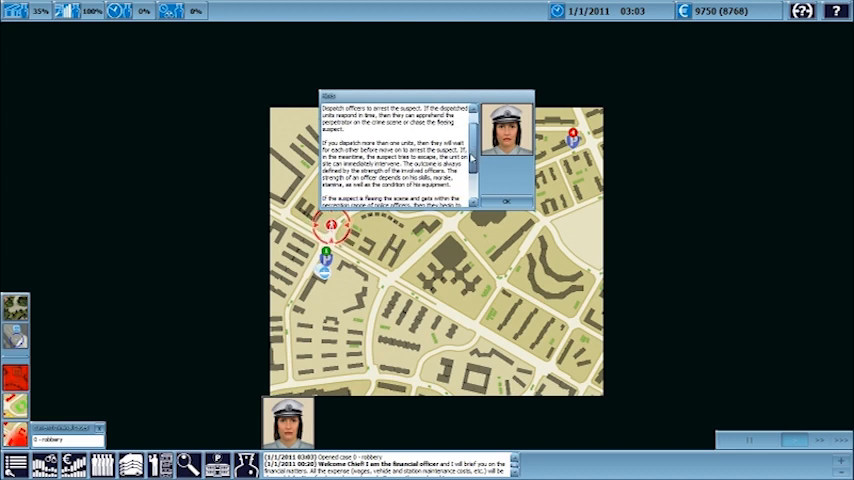
- Close the dispatch tutorial, pause time, and select the robbery crime scene marker
scroll(down, 3)
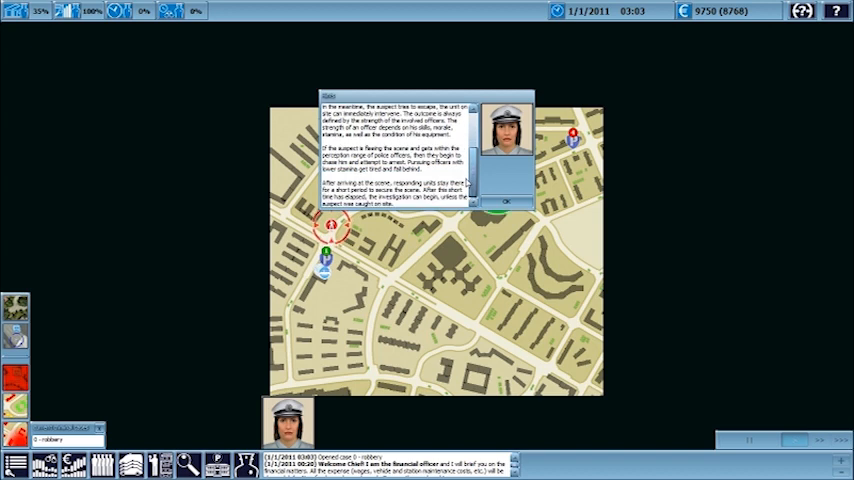
click(503, 202)
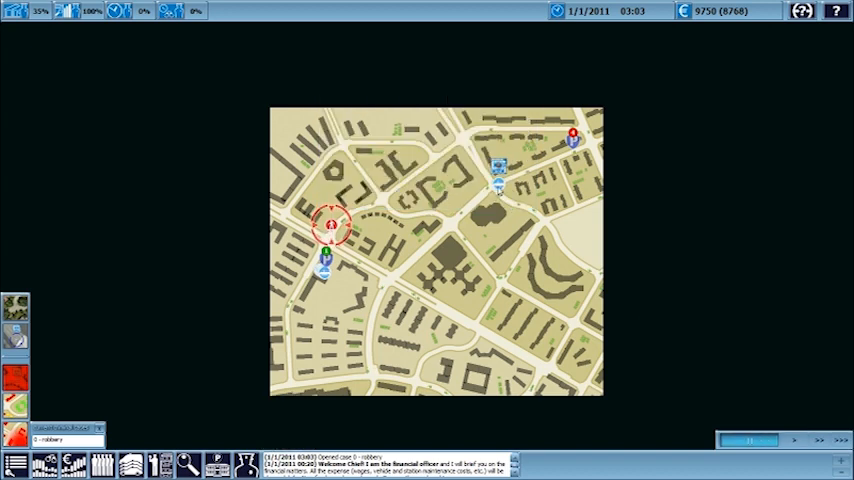
click(331, 225)
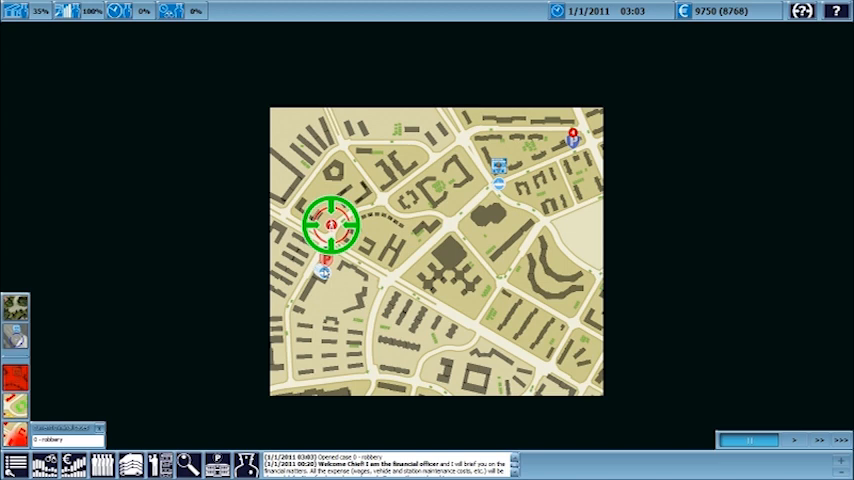
click(328, 230)
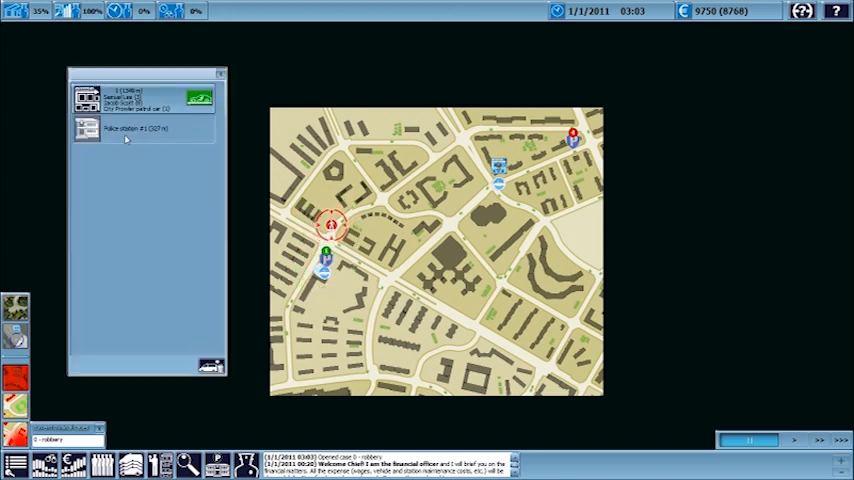
- Build a Police station #1 unit with the Saber interceptor and one officer
click(135, 128)
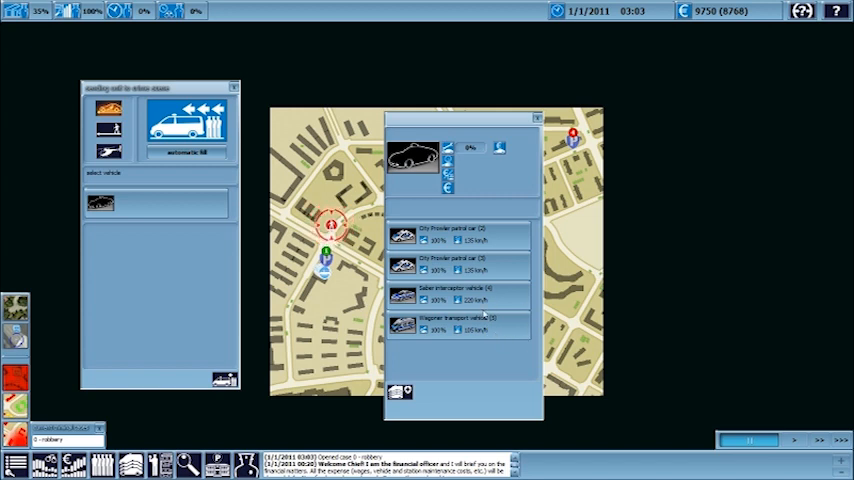
click(450, 293)
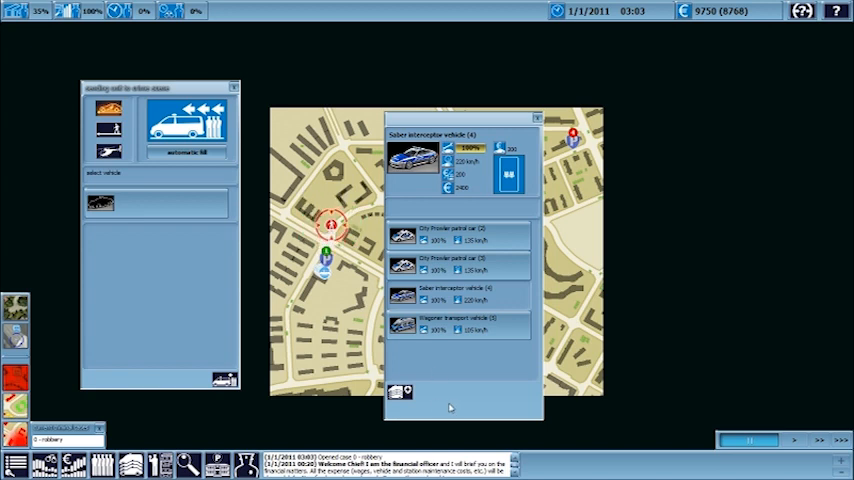
mouse_move(400, 390)
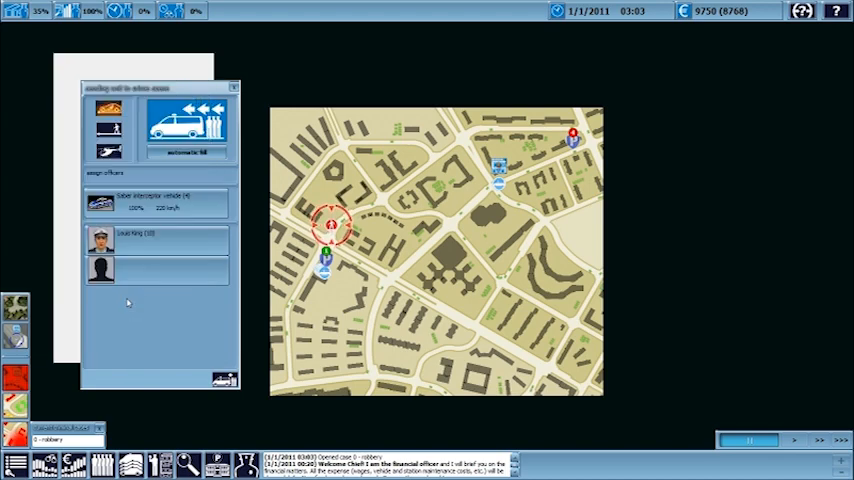
click(234, 88)
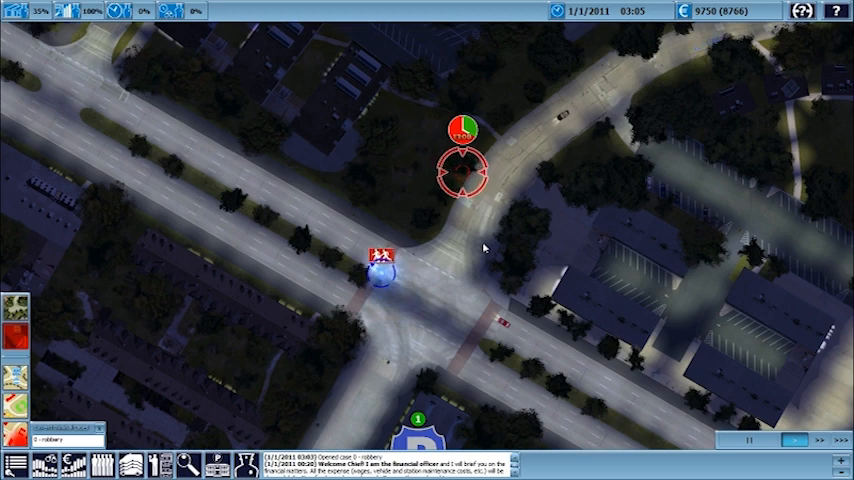
- Dispatch the interceptor unit to the robbery and speed up time while officers travel
click(462, 170)
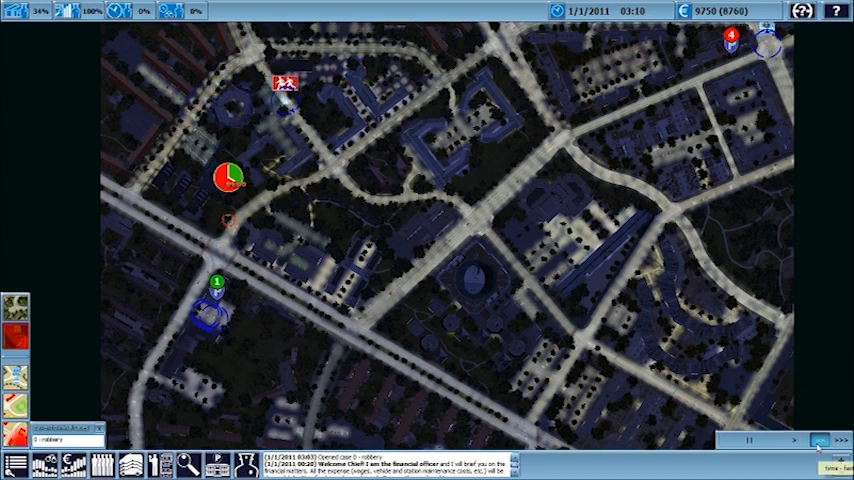
click(748, 439)
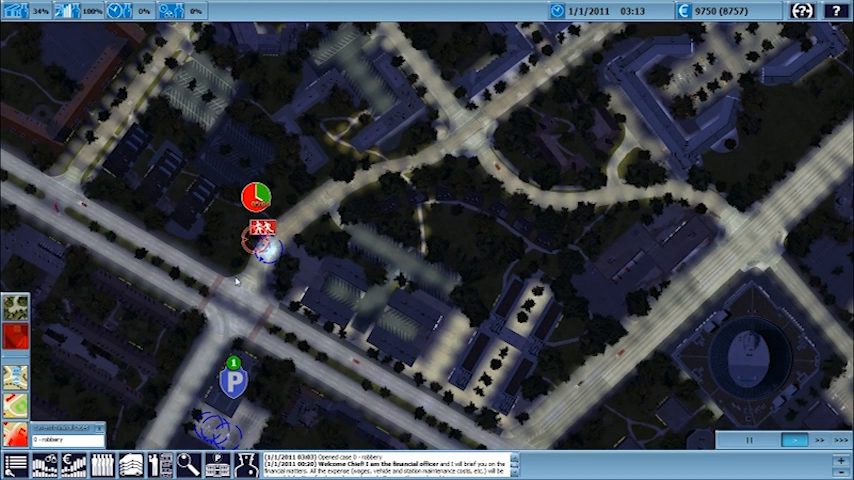
click(255, 240)
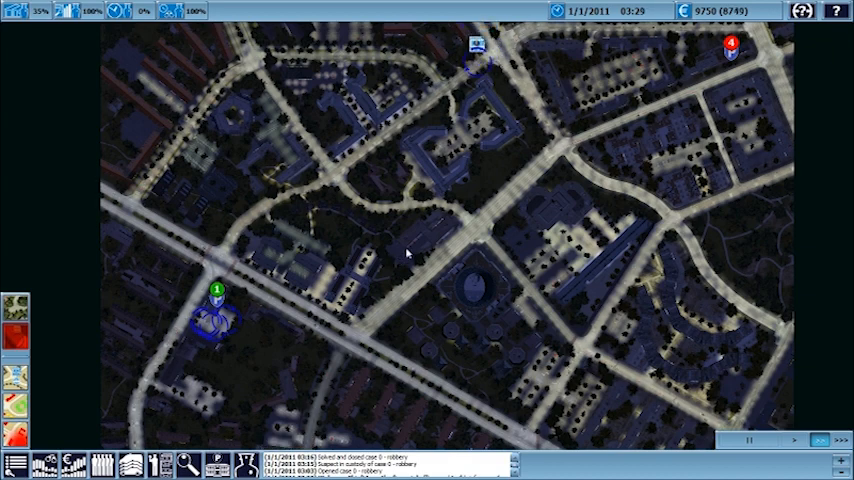
- Let officers apprehend the robbery suspect at fast speed until case 0 closes
click(395, 125)
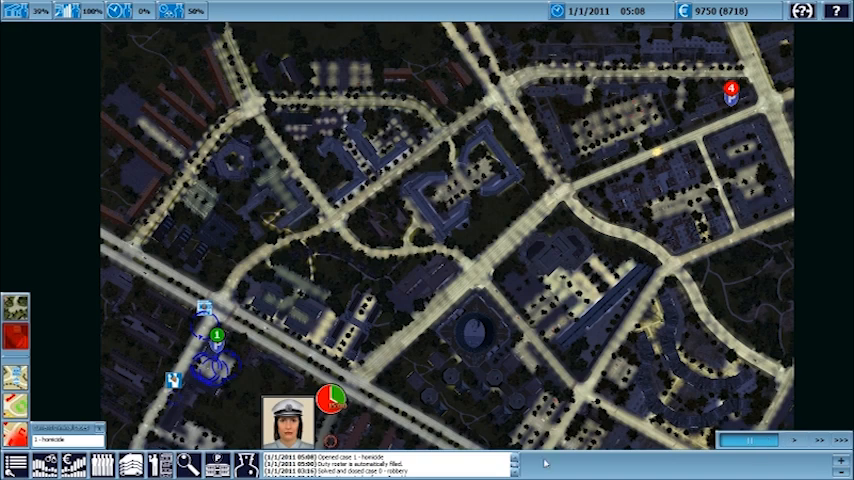
mouse_move(427, 313)
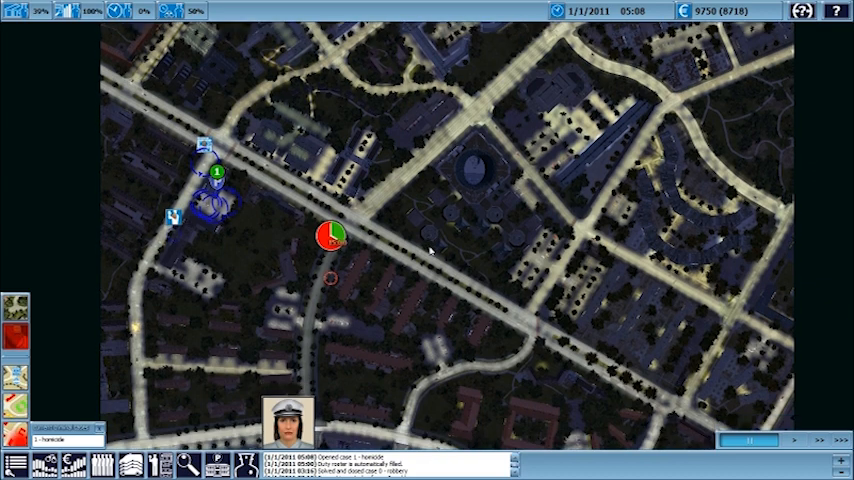
- Inspect the homicide case 1 marker and select it to list nearby units
click(210, 175)
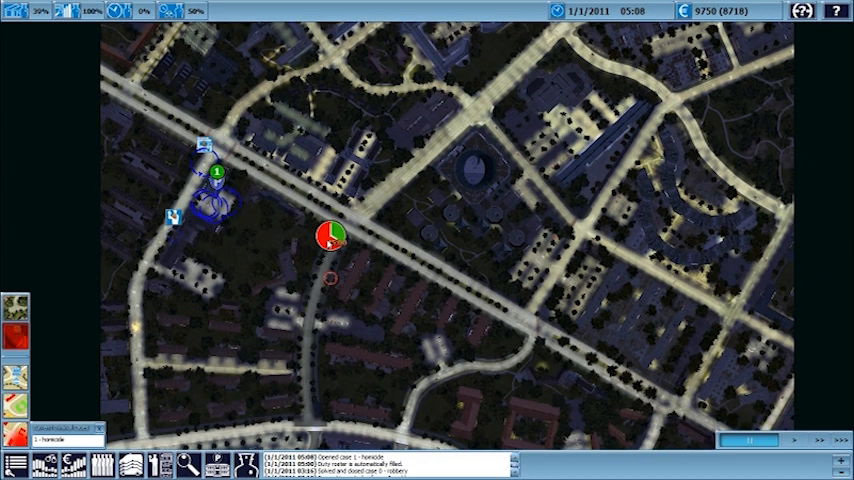
click(217, 175)
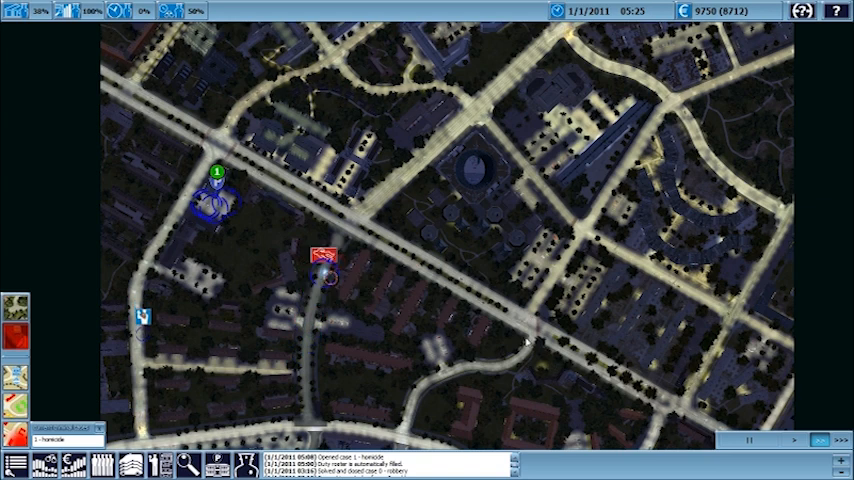
click(795, 441)
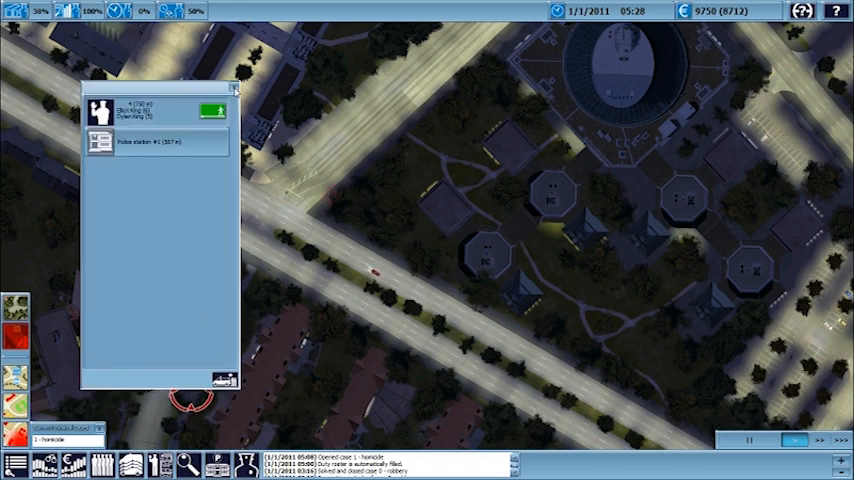
- Check Police station #1's officer details, then go to the homicide crime scene
click(160, 141)
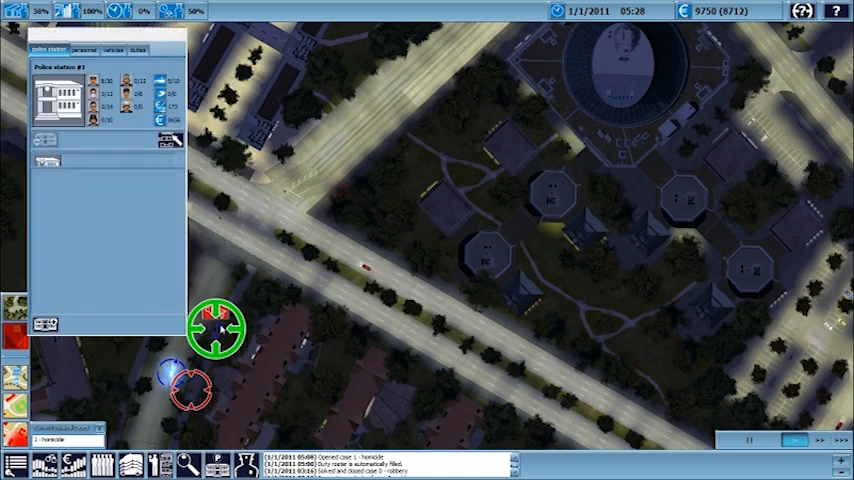
click(84, 49)
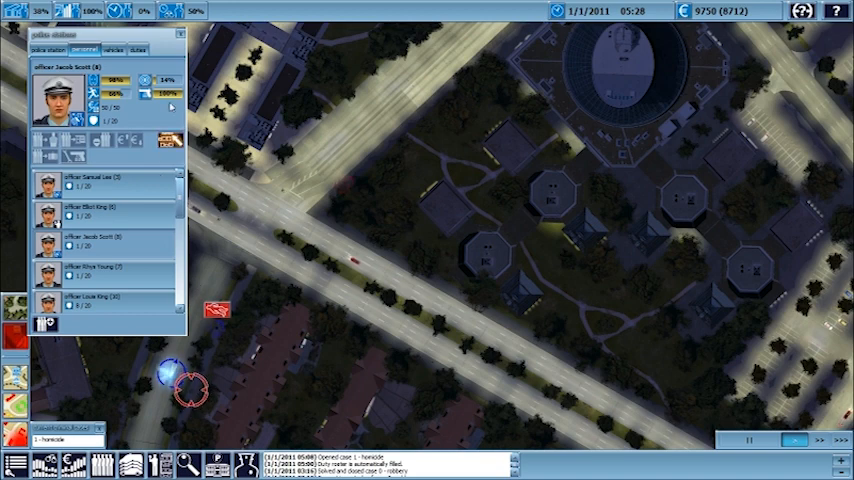
click(180, 33)
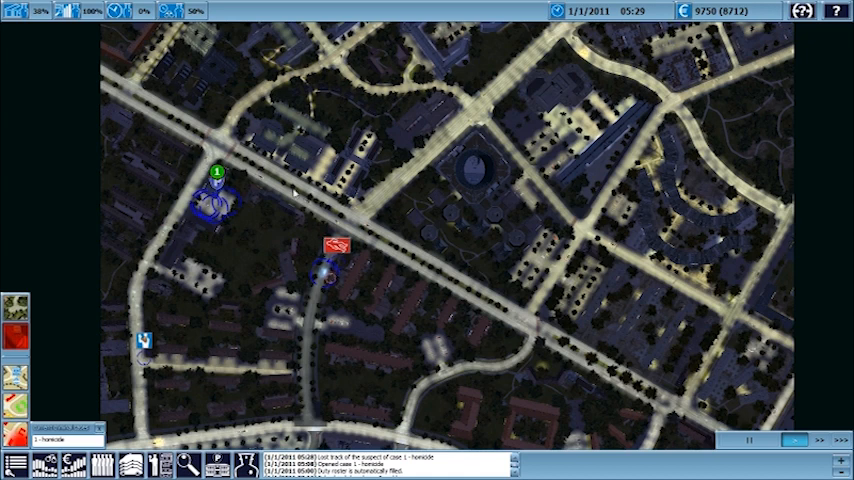
click(335, 270)
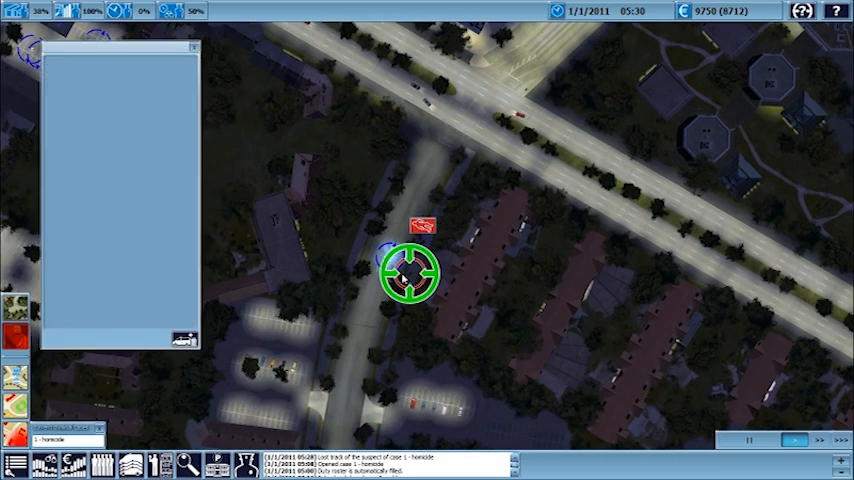
- Close the empty dispatch window and zoom back out to the city overview
click(409, 272)
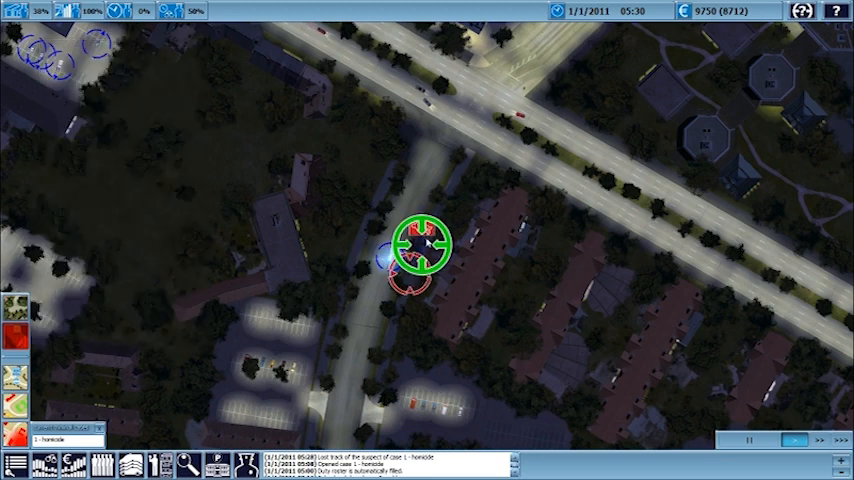
click(425, 243)
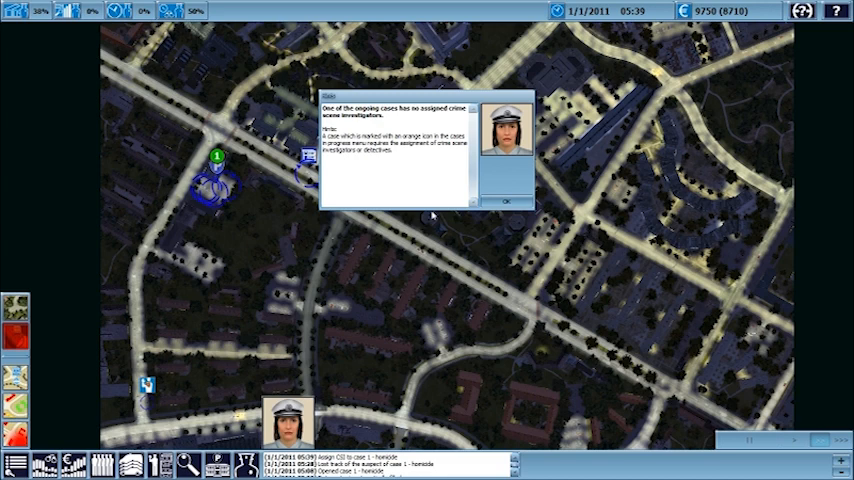
- Dismiss the hint about the homicide lacking crime scene investigators
click(508, 200)
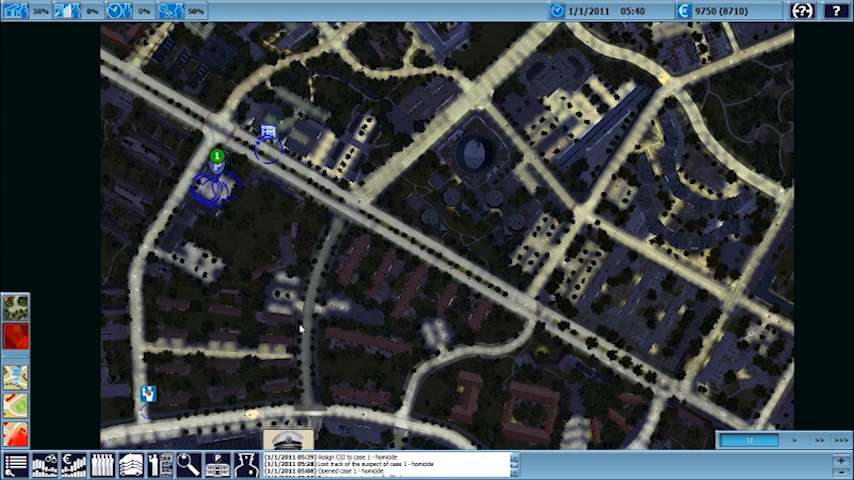
mouse_move(67, 280)
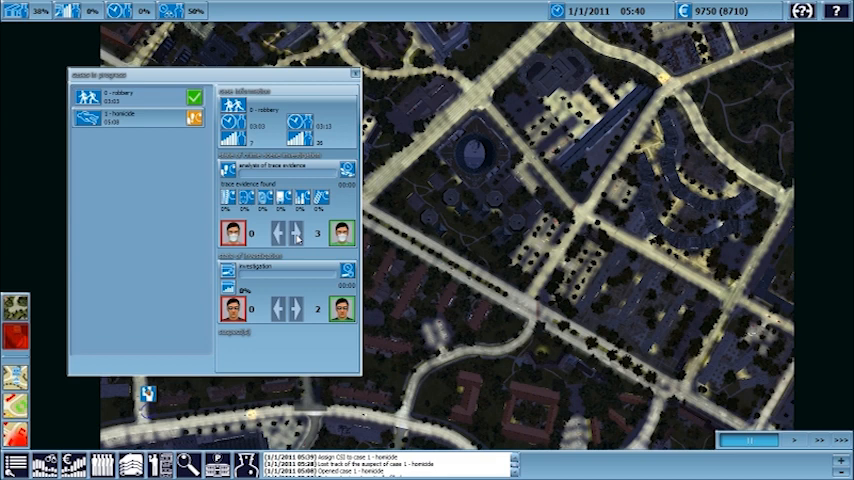
- Show the case 1 homicide details and move the cases window aside
click(120, 98)
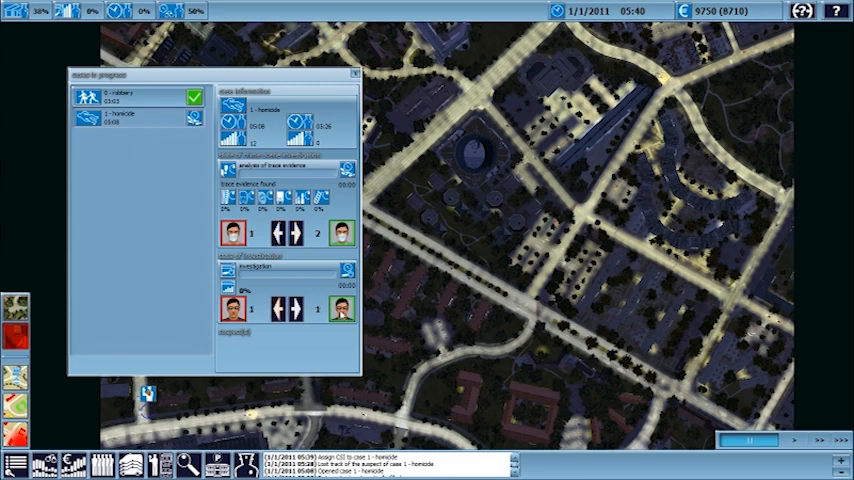
mouse_move(340, 307)
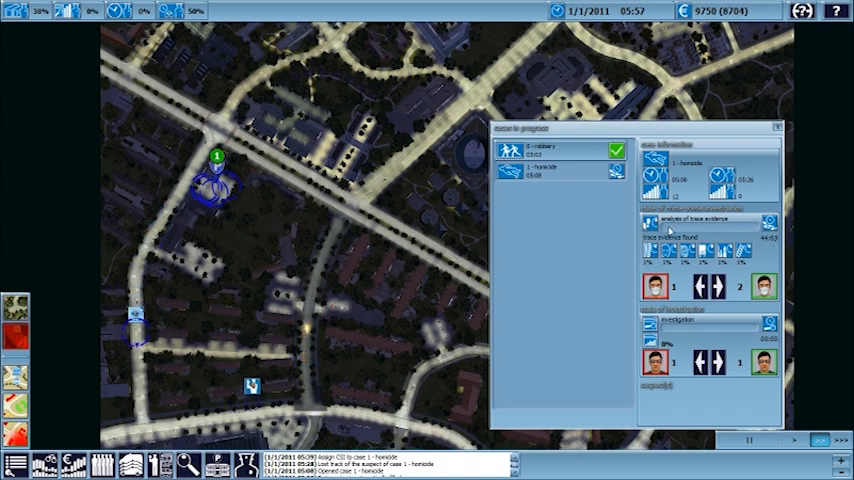
drag(635, 127, 510, 112)
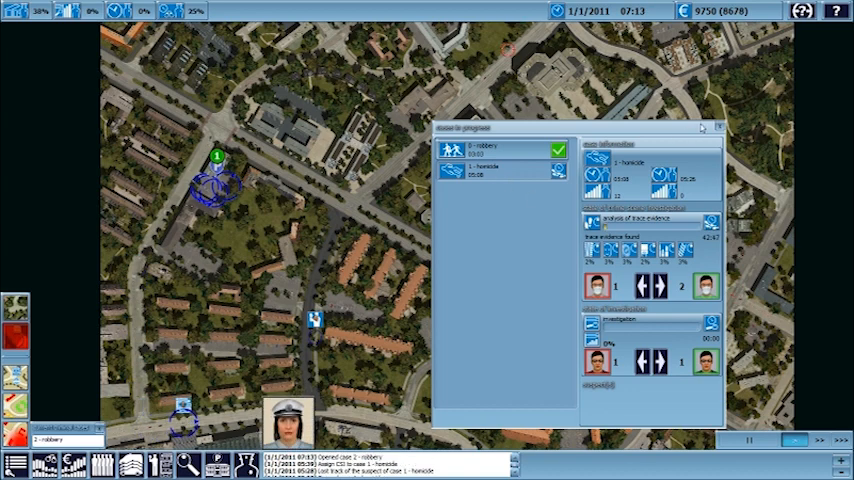
- Dispatch a Saber interceptor crew from Police station #1 to robbery case 2 and speed up time
click(719, 127)
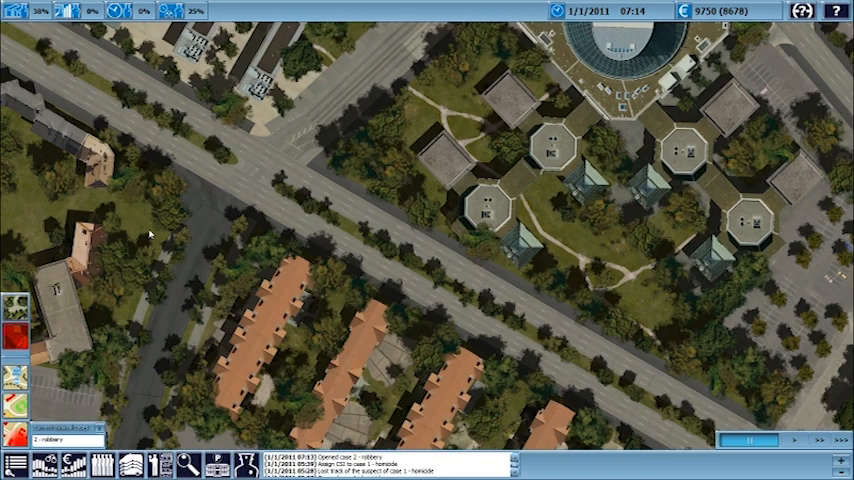
mouse_move(212, 168)
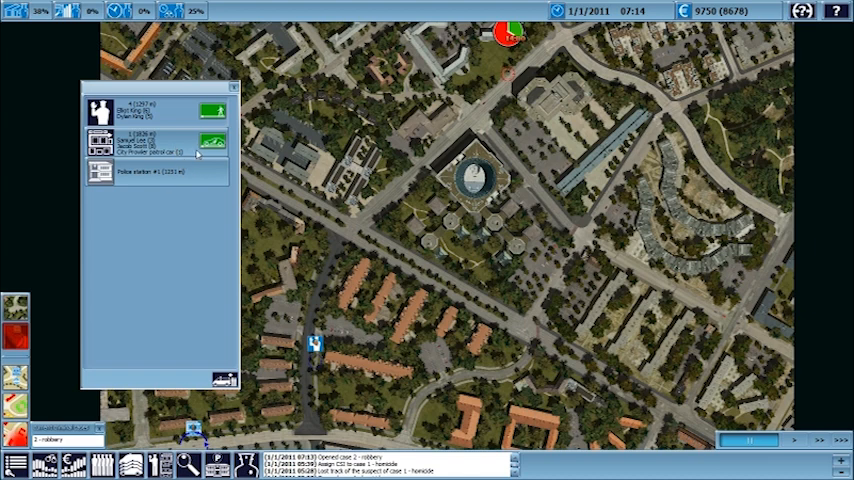
mouse_move(198, 177)
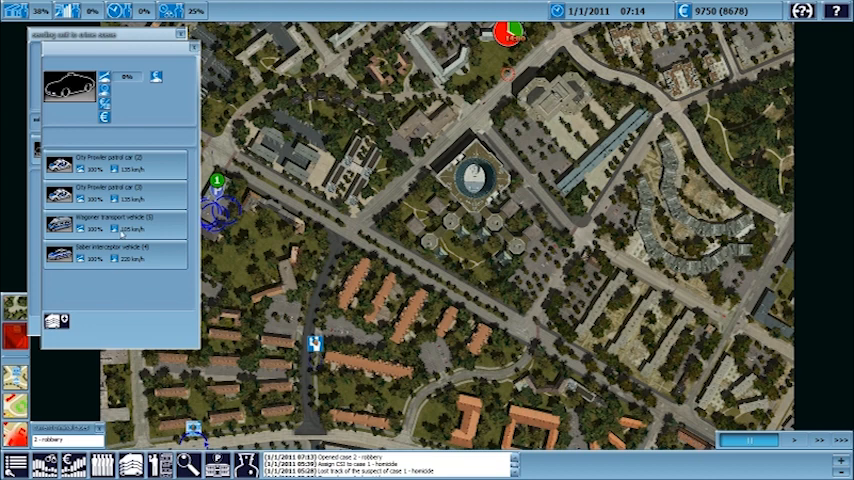
click(58, 254)
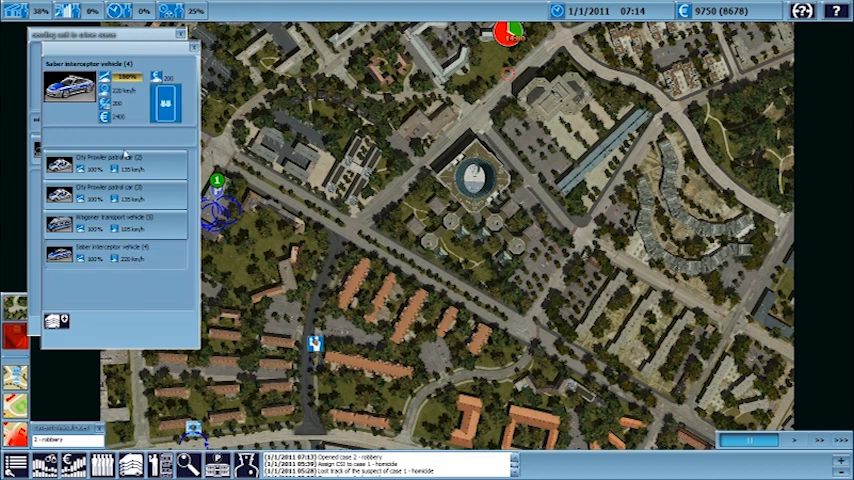
click(107, 250)
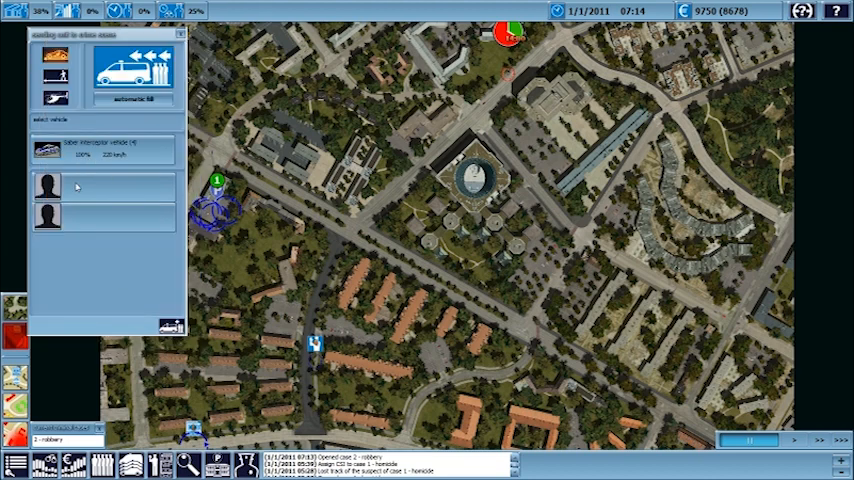
click(46, 178)
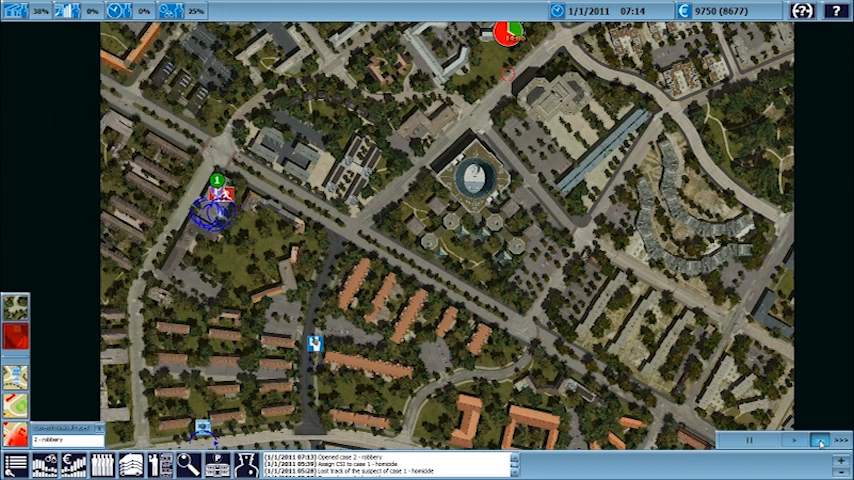
click(820, 439)
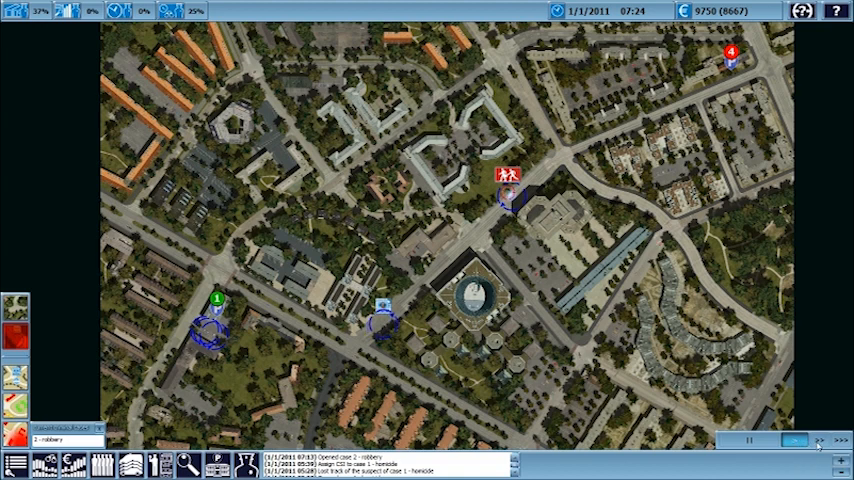
- Fast-forward the clock until robbery case 2's suspect is in custody and the case closes
click(819, 441)
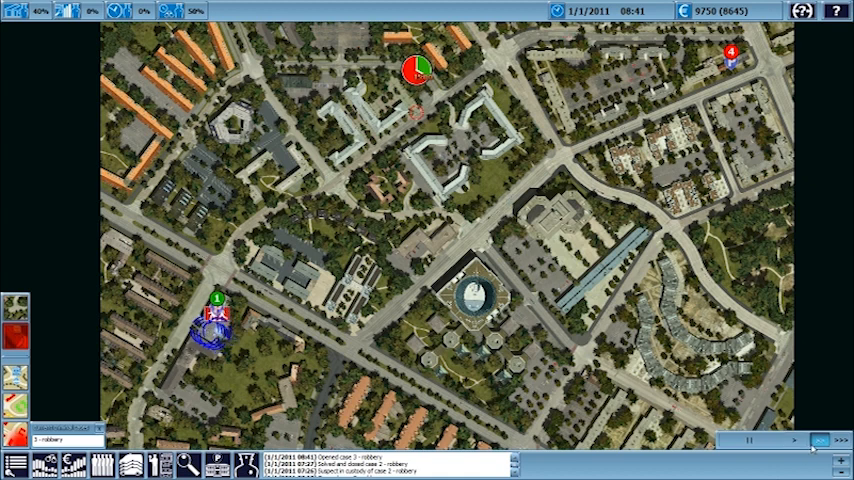
- Reset time to normal, then fast-forward until robbery case 3 is solved around 09:48
click(799, 440)
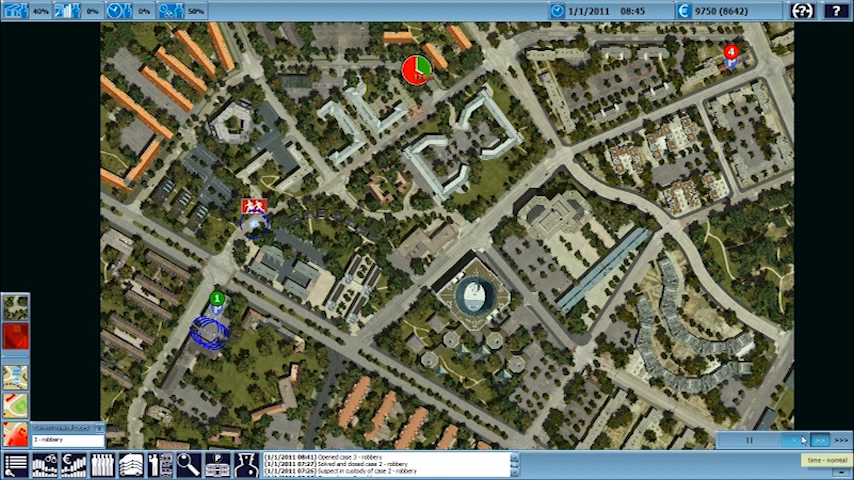
click(793, 440)
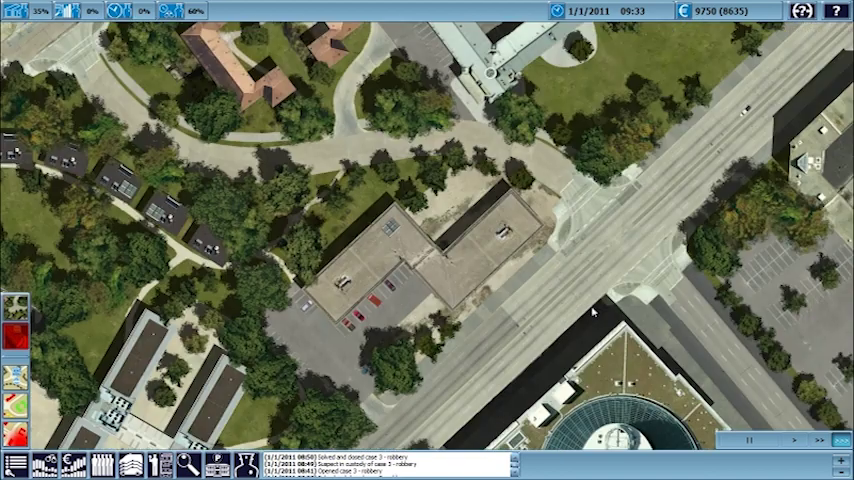
scroll(down, 3)
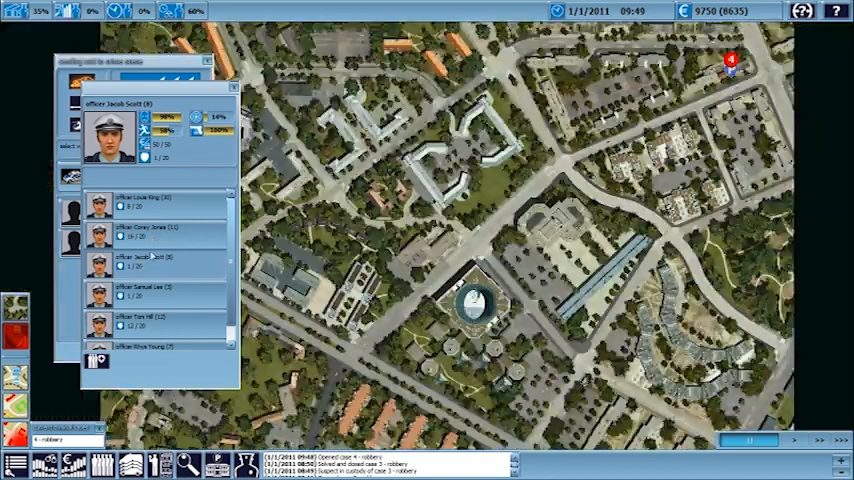
- Form a unit of police station officers for robbery case 4 and return to the map
click(150, 237)
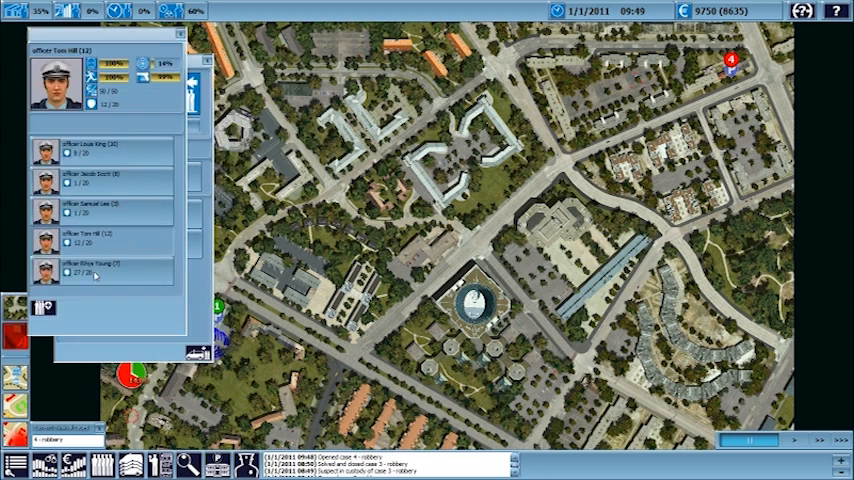
click(100, 272)
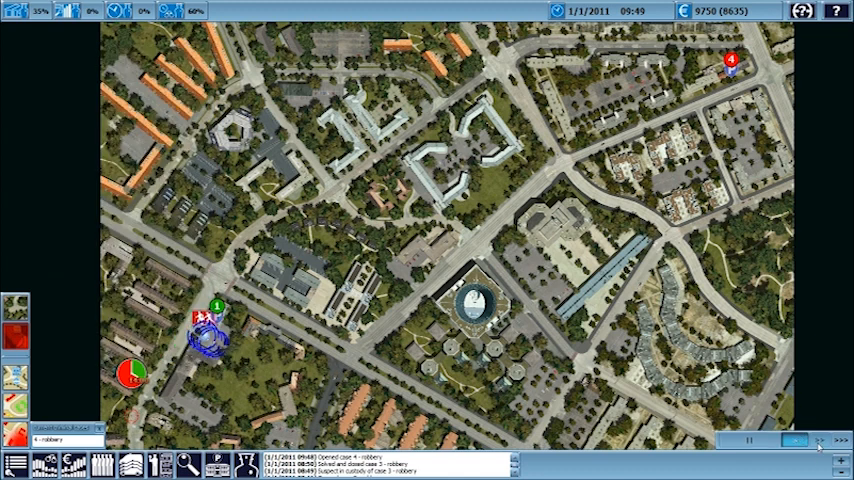
- Resume the clock, then run time fast until robbery case 4 closes at 11:40
click(819, 441)
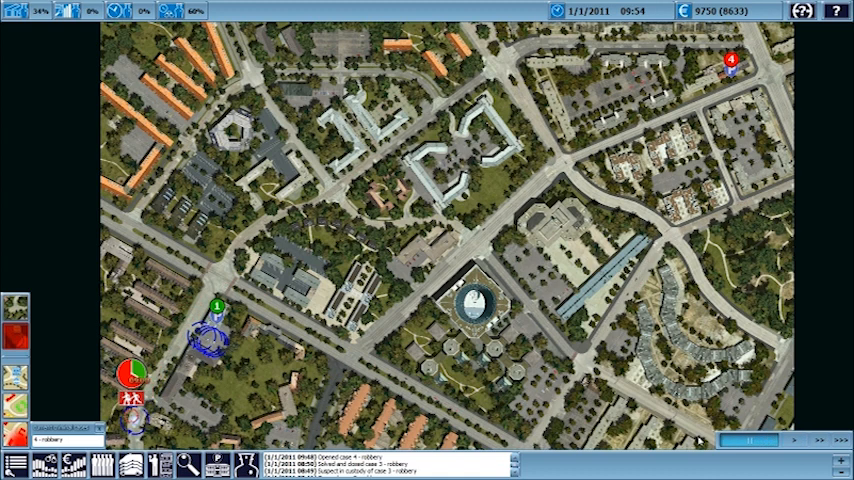
scroll(down, 3)
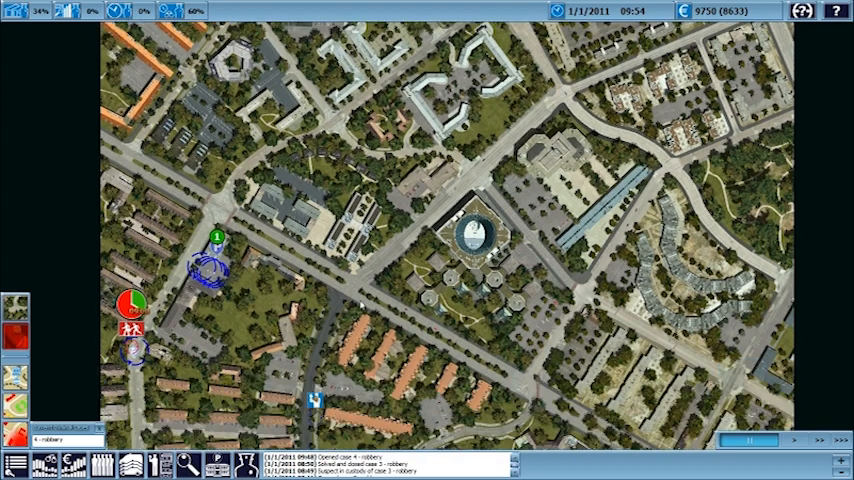
scroll(down, 3)
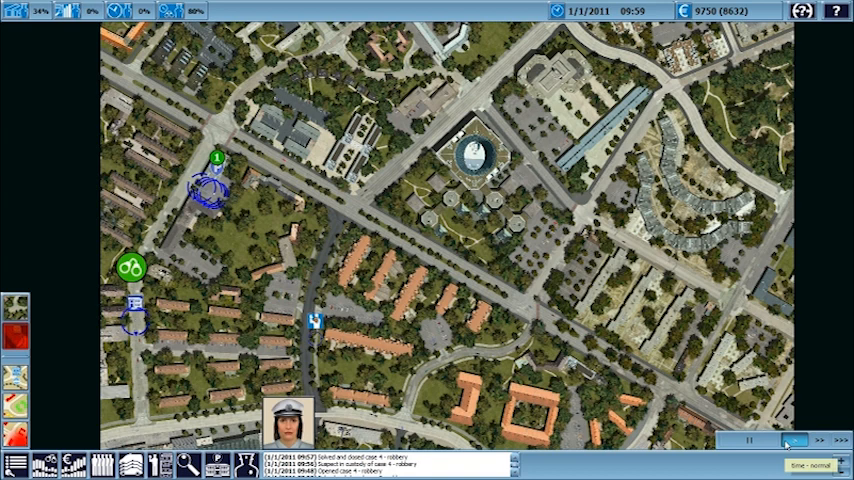
click(782, 441)
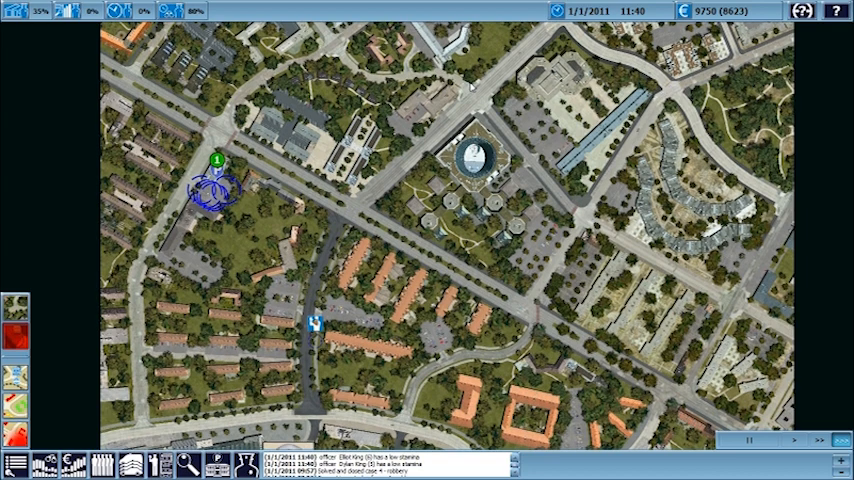
- Set normal speed and open the police station's personnel roster showing Officer Samuel Lee
click(793, 441)
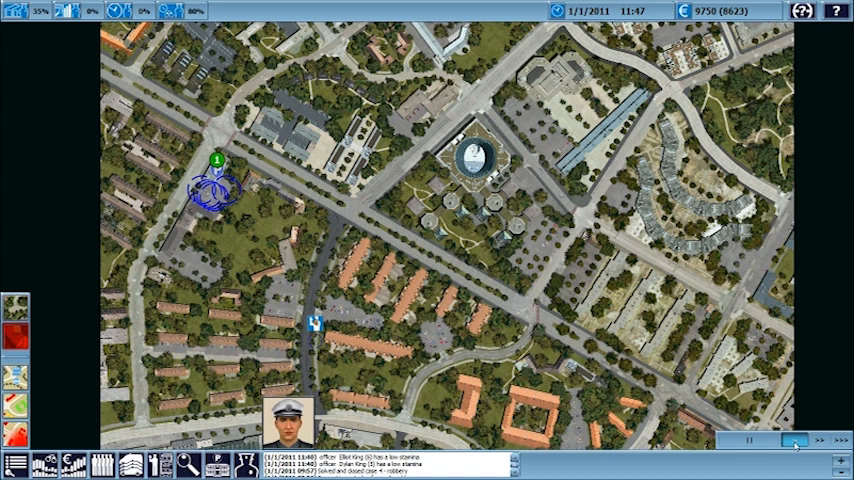
click(215, 195)
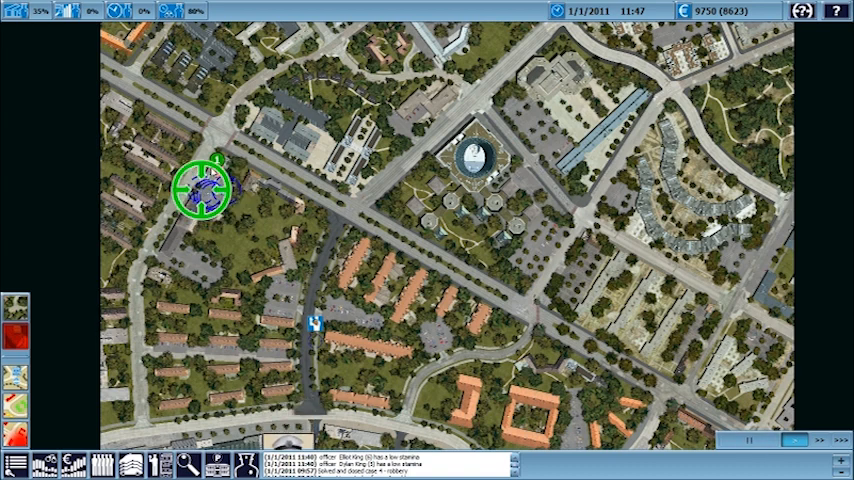
click(205, 190)
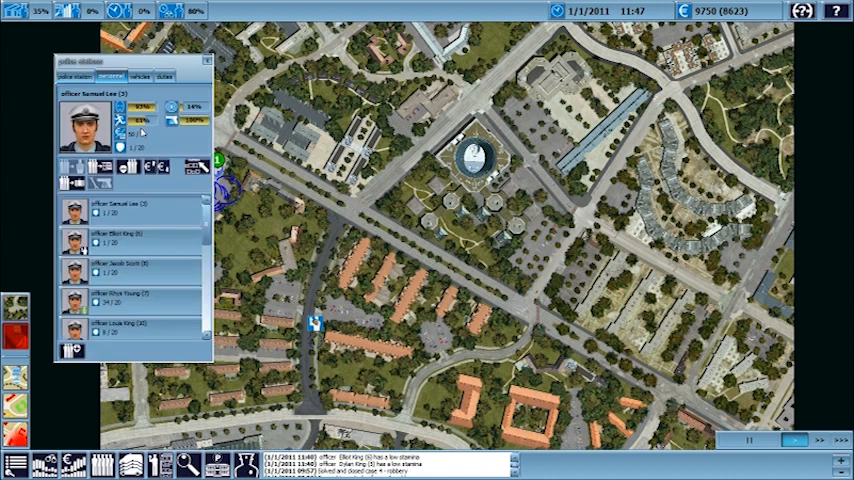
- Locate Elliot King on the map, view Samuel Lee, then open the low-stamina HR reports
click(130, 240)
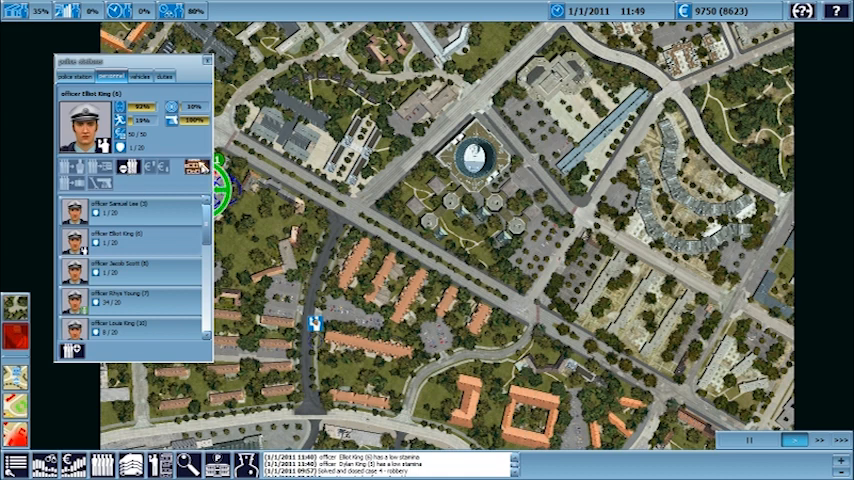
mouse_move(195, 166)
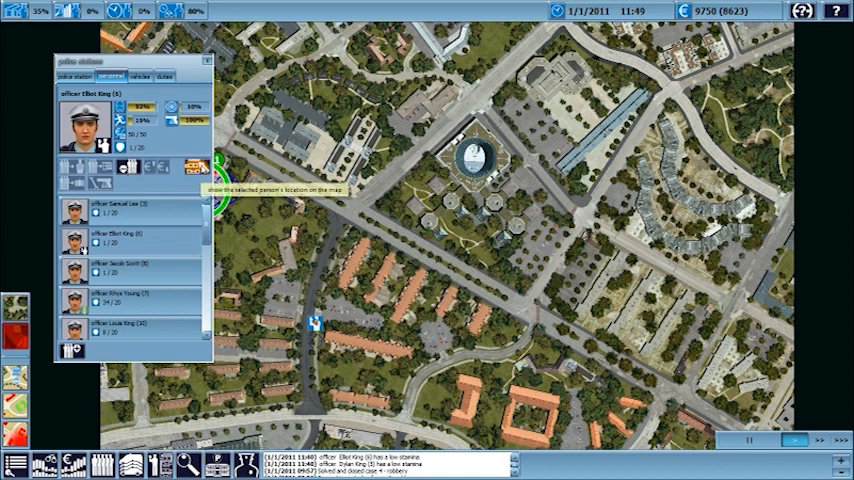
click(188, 167)
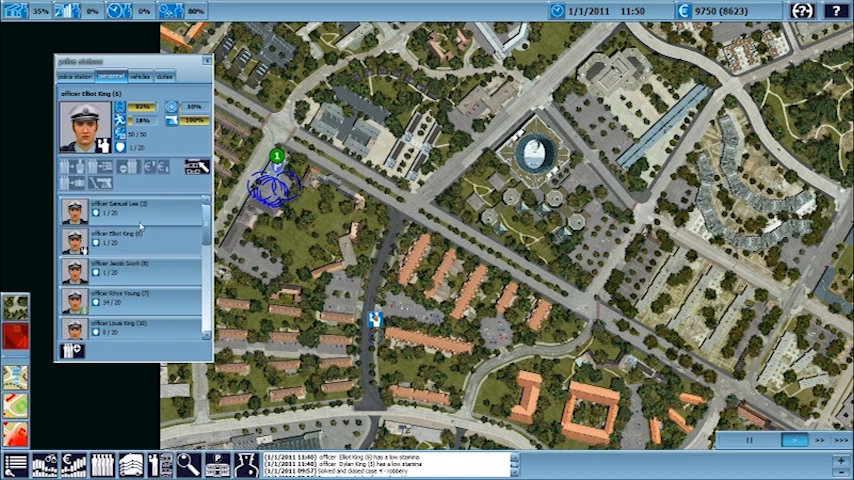
click(120, 213)
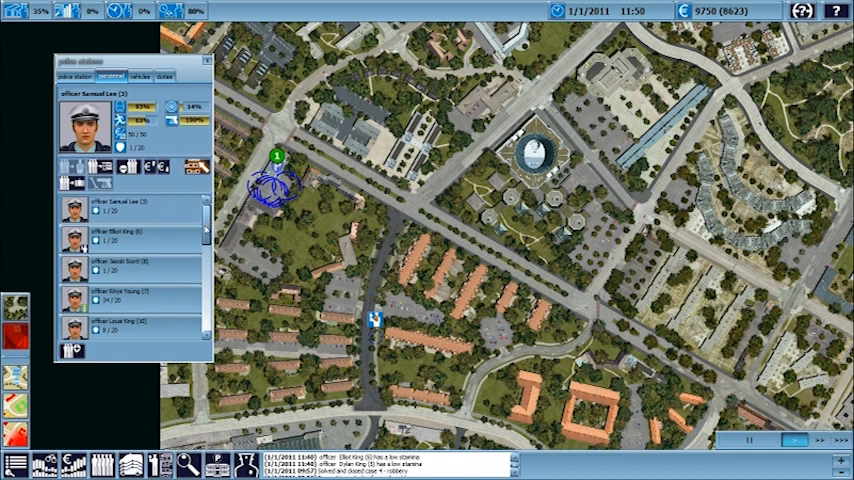
click(120, 238)
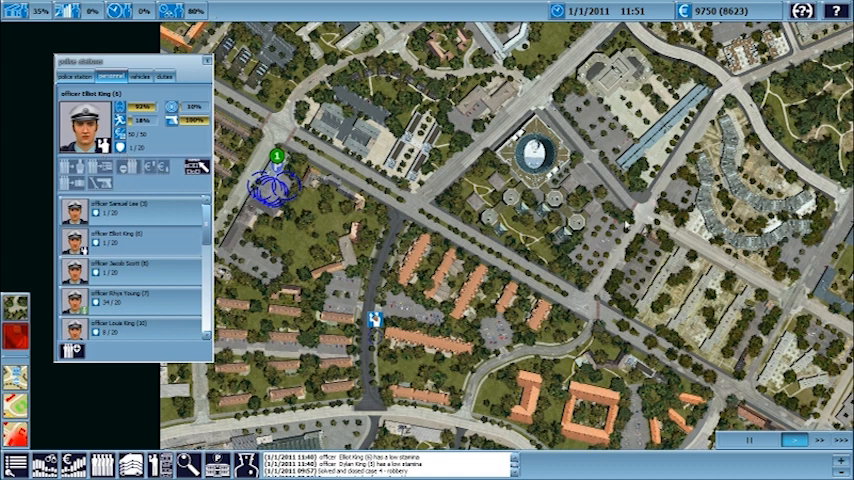
mouse_move(150, 133)
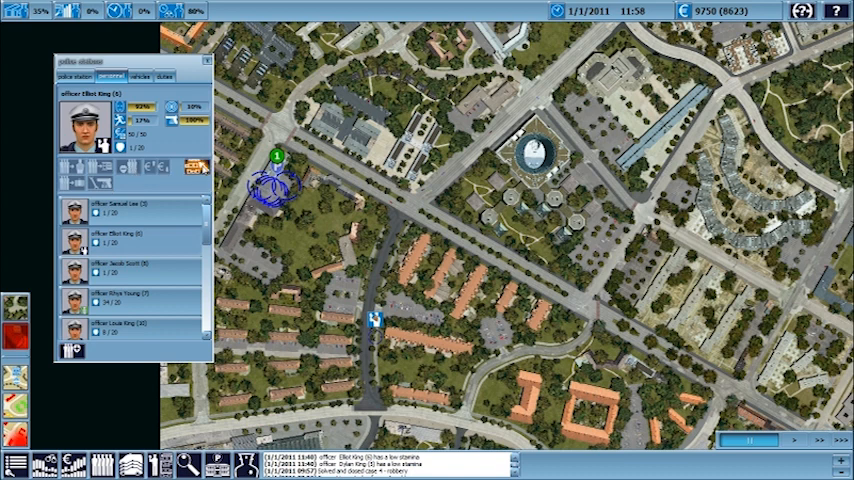
click(375, 335)
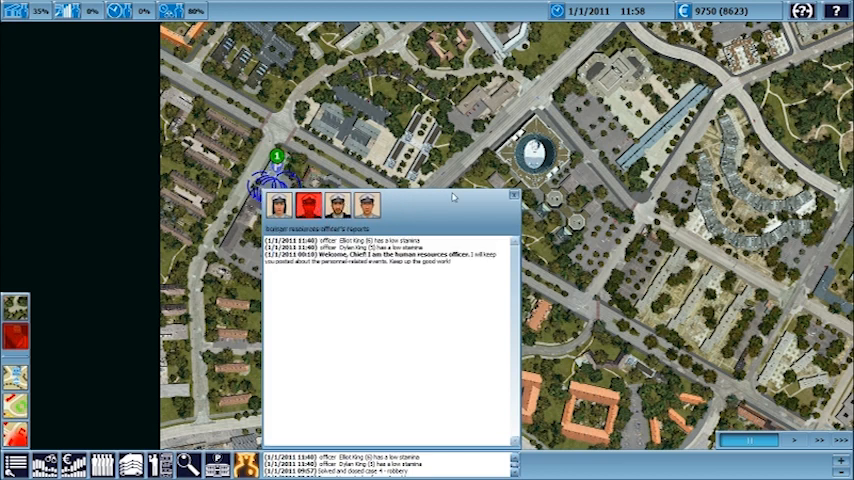
click(515, 194)
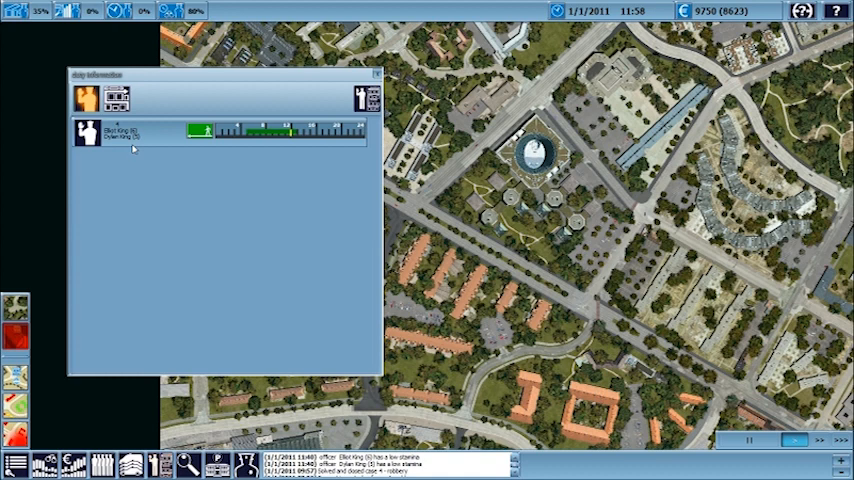
mouse_move(298, 142)
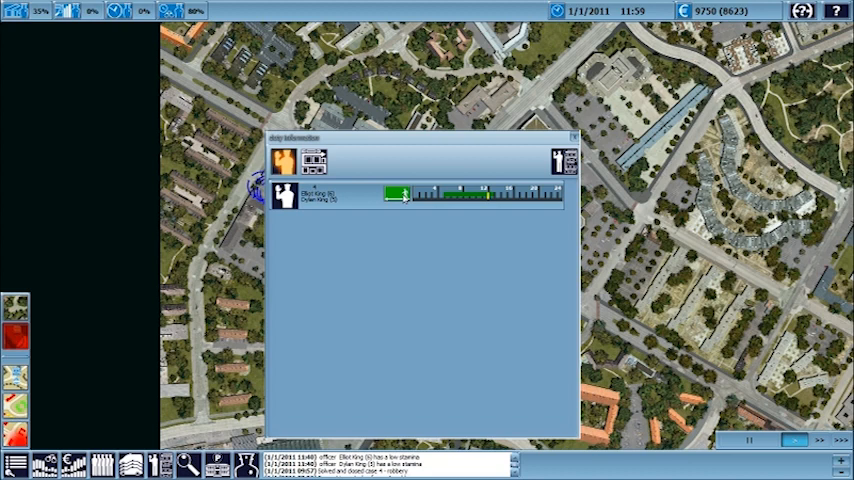
mouse_move(448, 142)
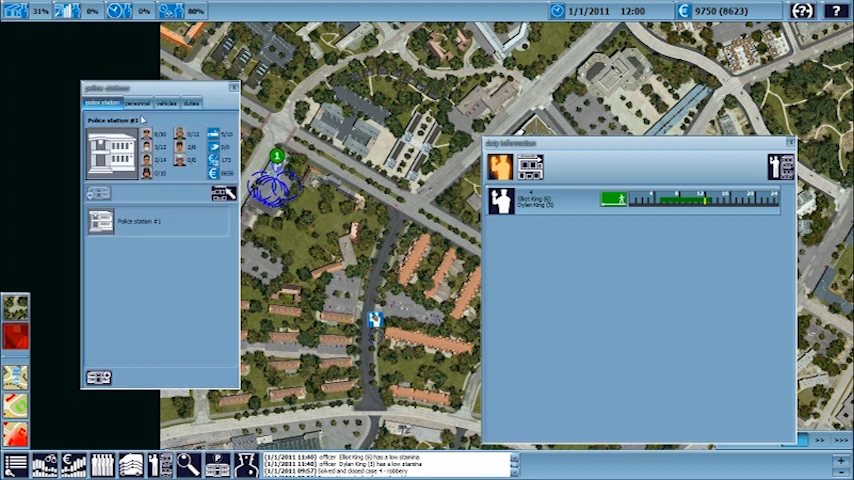
- Check the duty schedule, then run time until robbery case 5 opens at 14:01
click(138, 102)
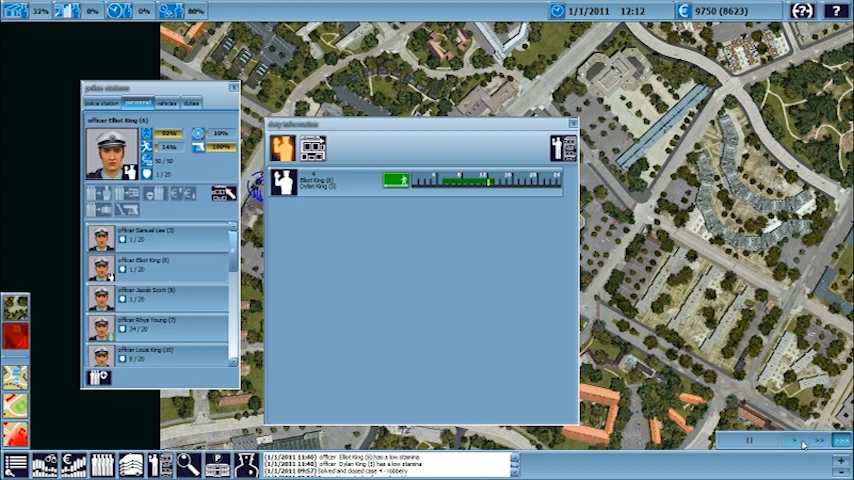
click(793, 442)
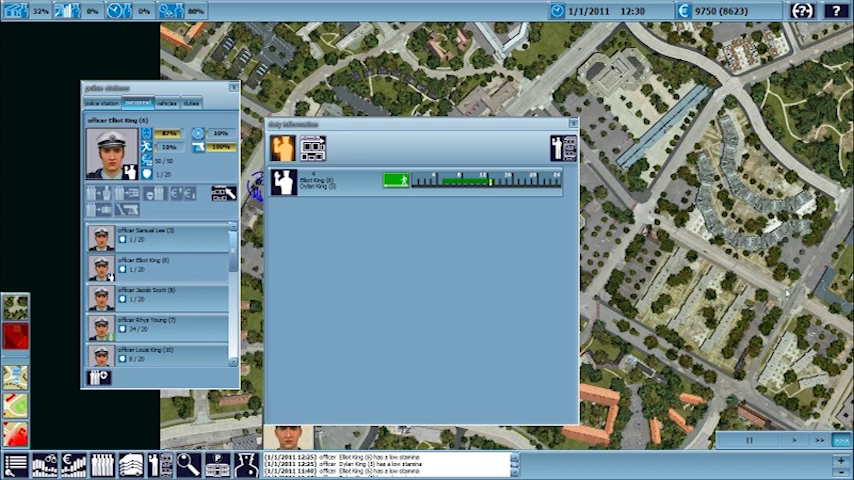
click(748, 441)
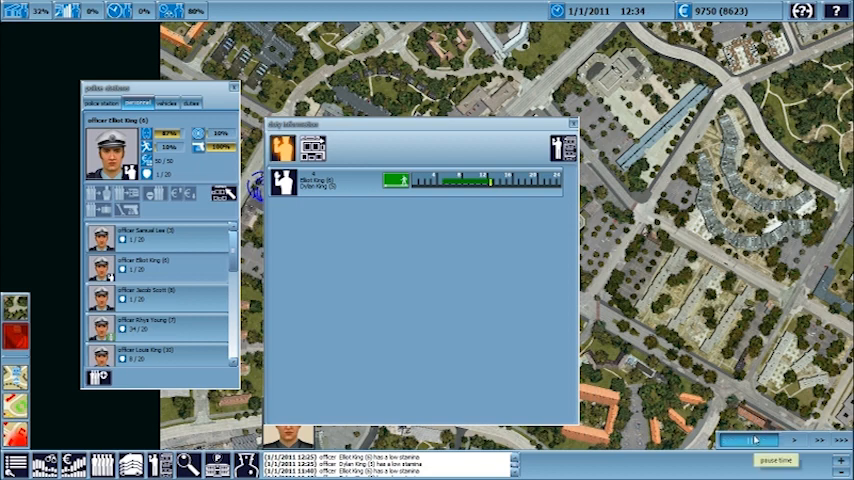
click(750, 440)
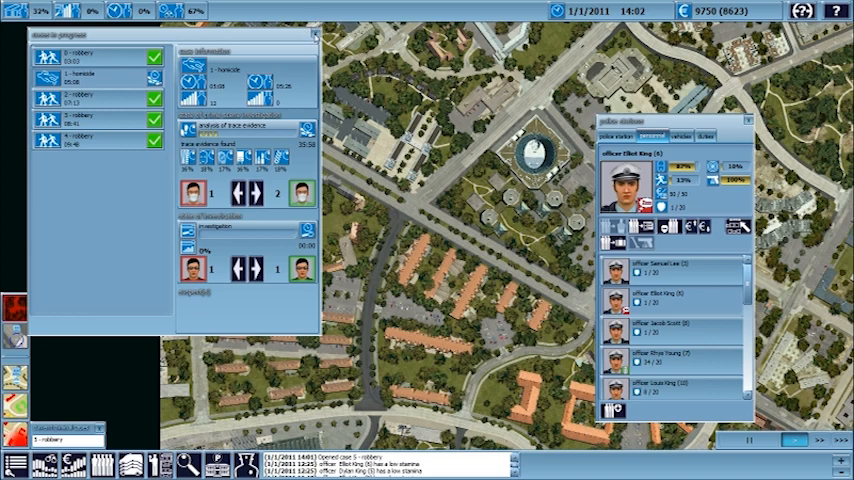
- Close the robbery case details, move the roster aside, and pick Police station #1
click(314, 35)
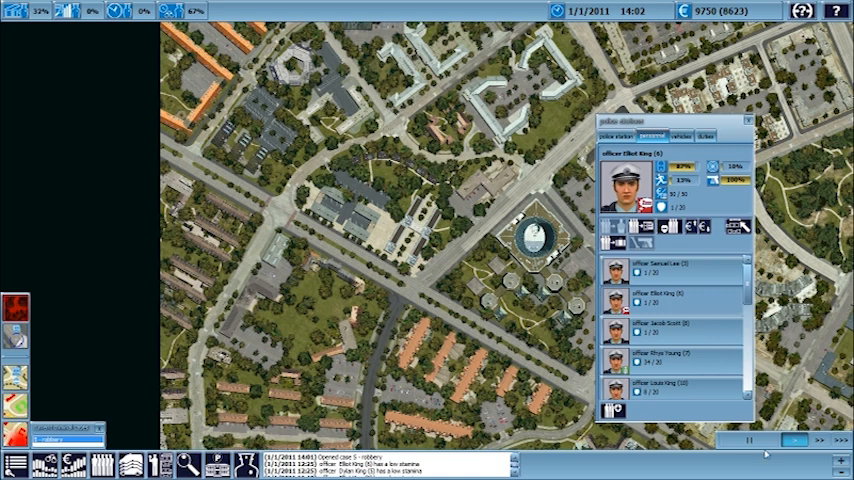
click(749, 441)
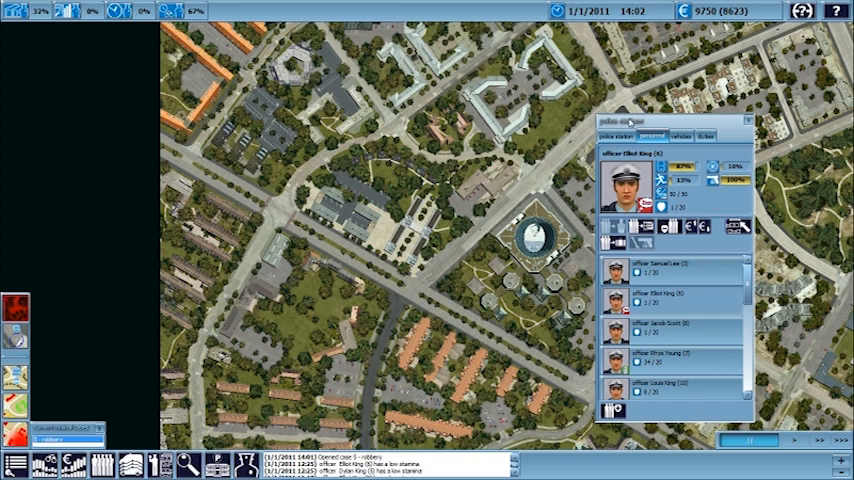
drag(670, 120, 155, 60)
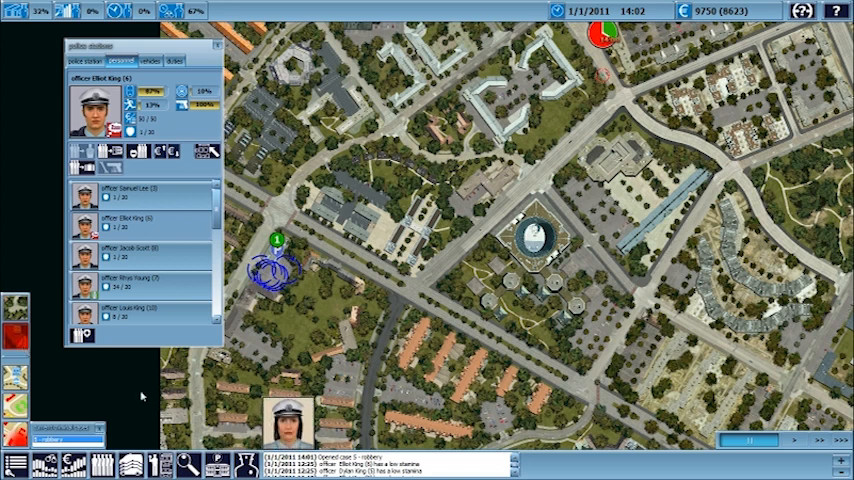
click(595, 75)
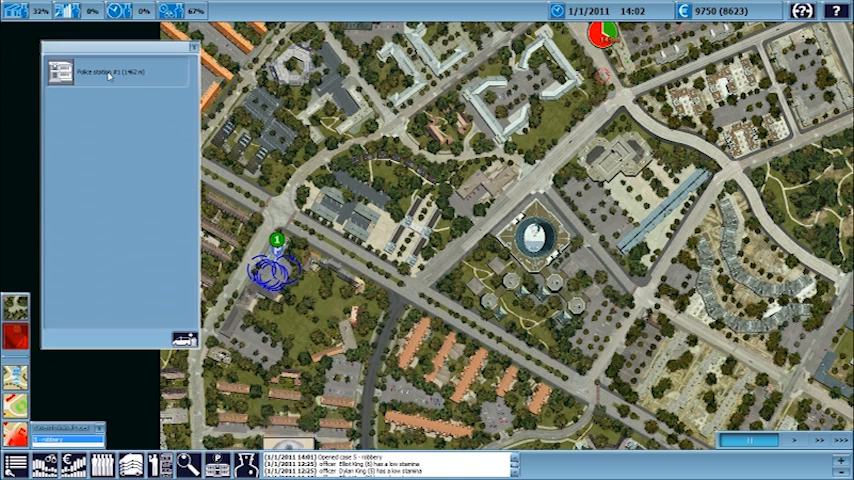
mouse_move(155, 190)
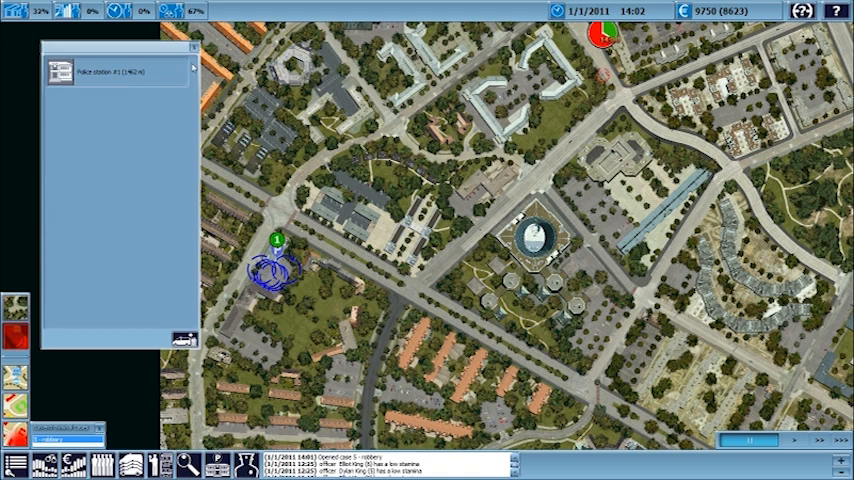
click(122, 61)
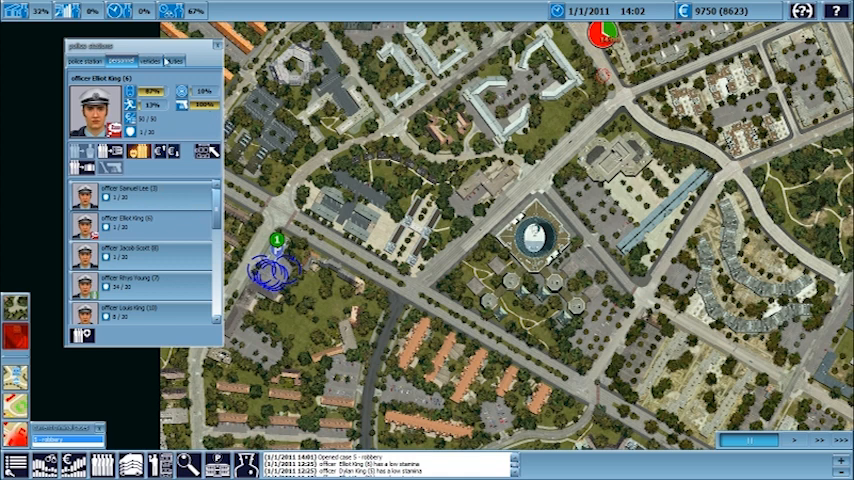
- Select the second patrol duty on the Duties tab to edit its crew and waypoints
click(173, 60)
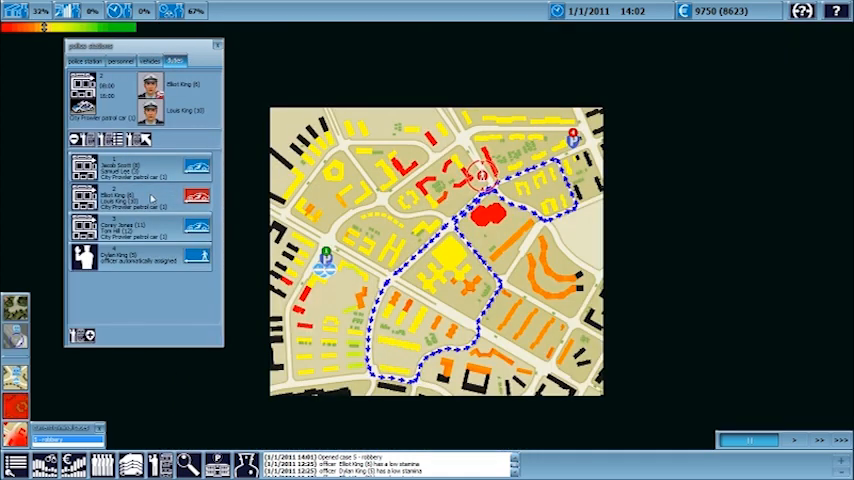
click(482, 175)
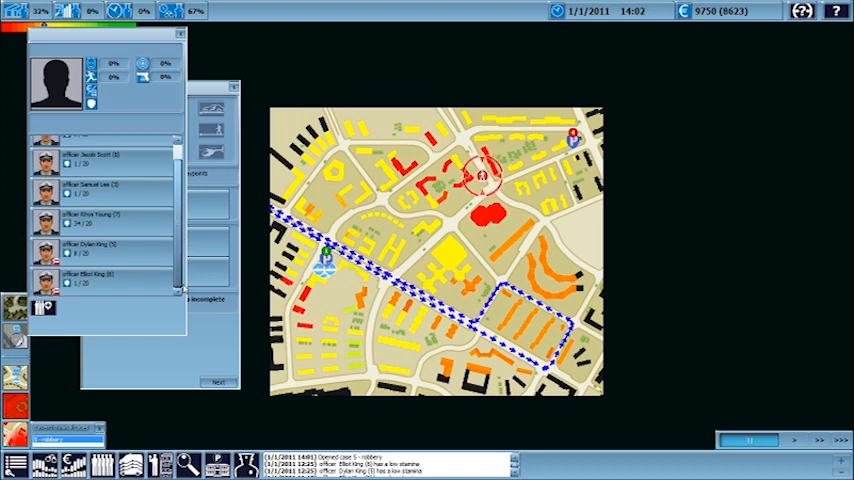
scroll(up, 3)
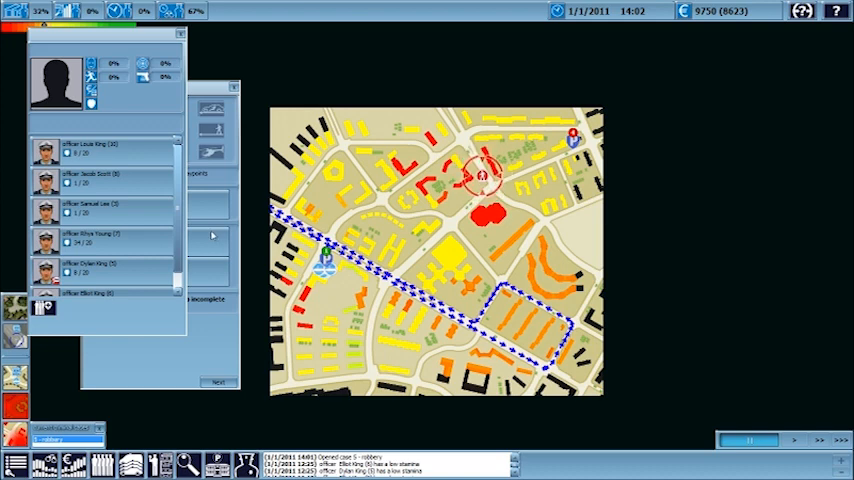
scroll(down, 3)
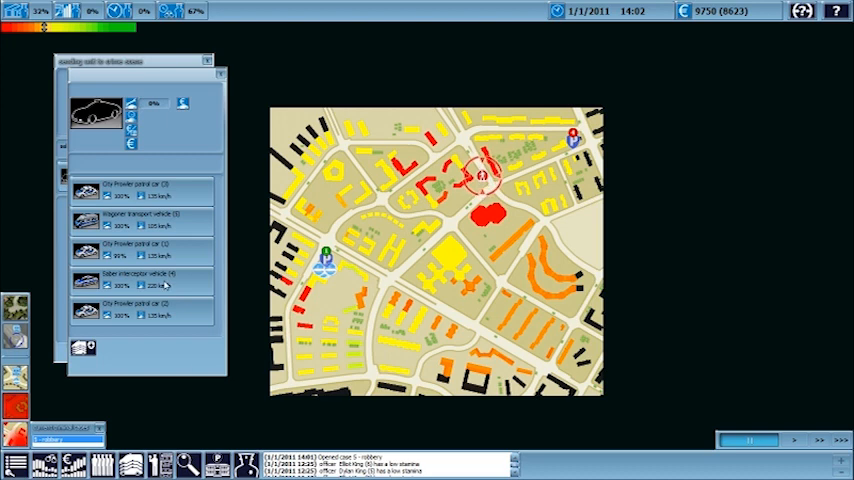
- Choose the Saber interceptor for the robbery scene and begin picking officers, starting with Corey Jones
click(135, 277)
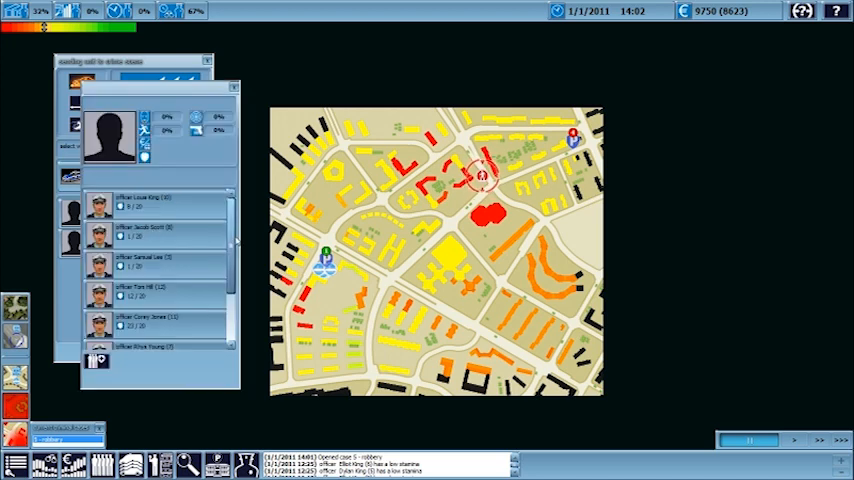
scroll(down, 3)
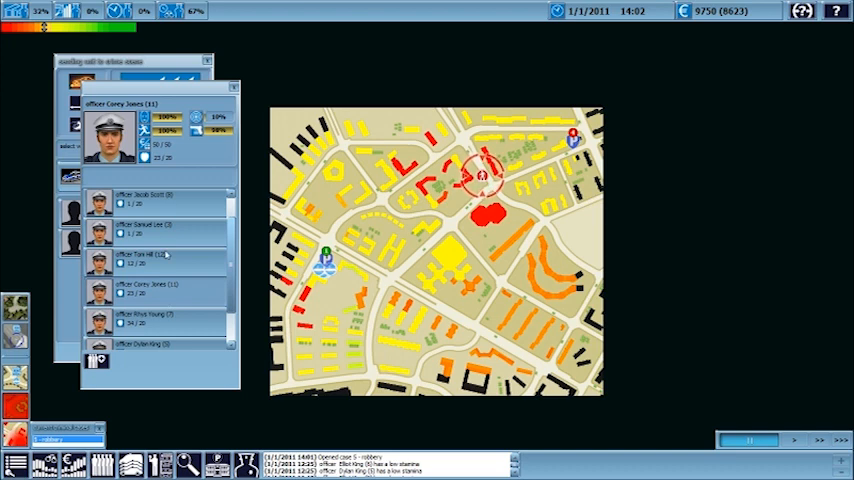
click(145, 232)
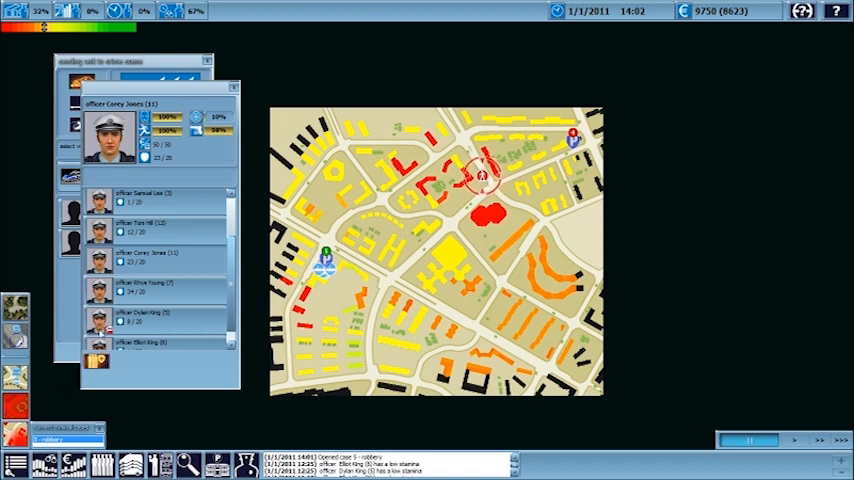
mouse_move(150, 157)
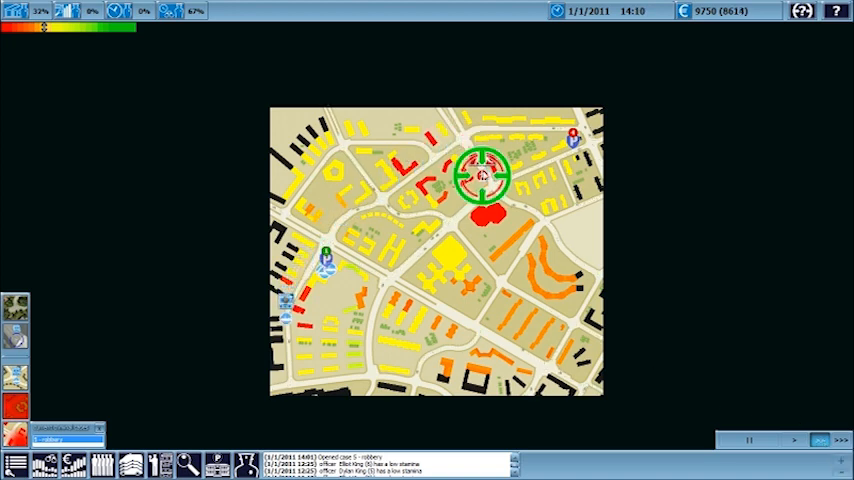
- Adjust game speed until robbery case 5 closes solved, then view Police station #1's details
click(794, 440)
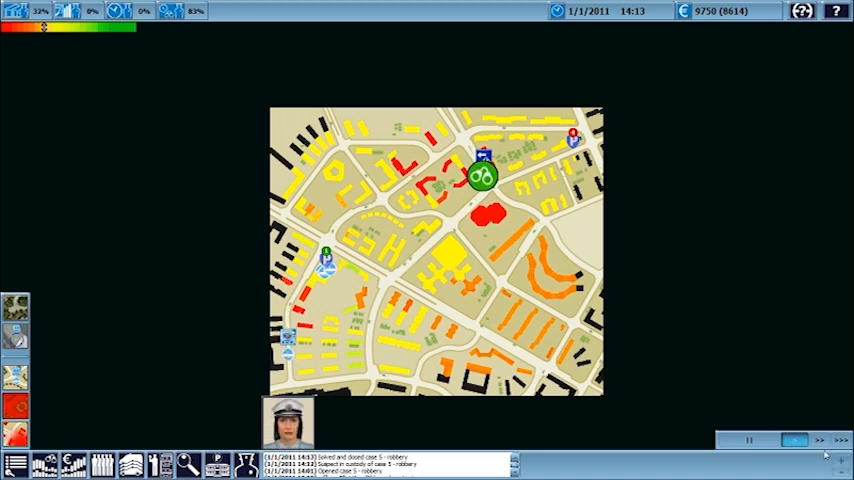
click(819, 439)
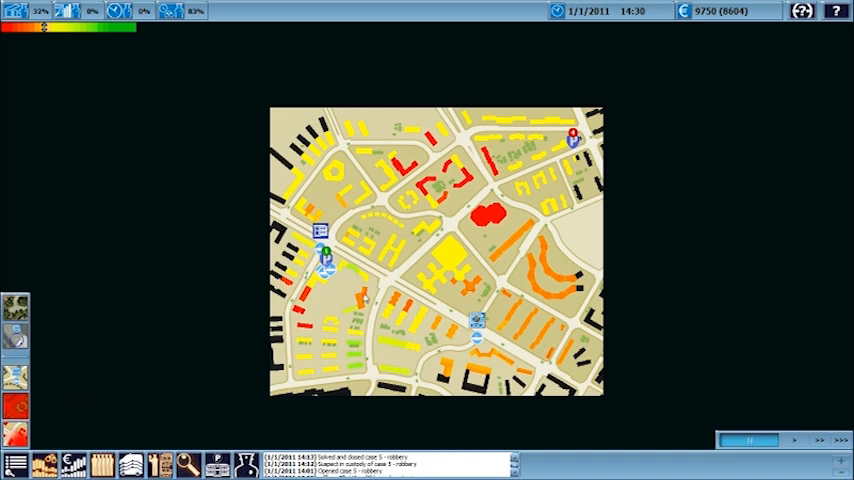
click(323, 263)
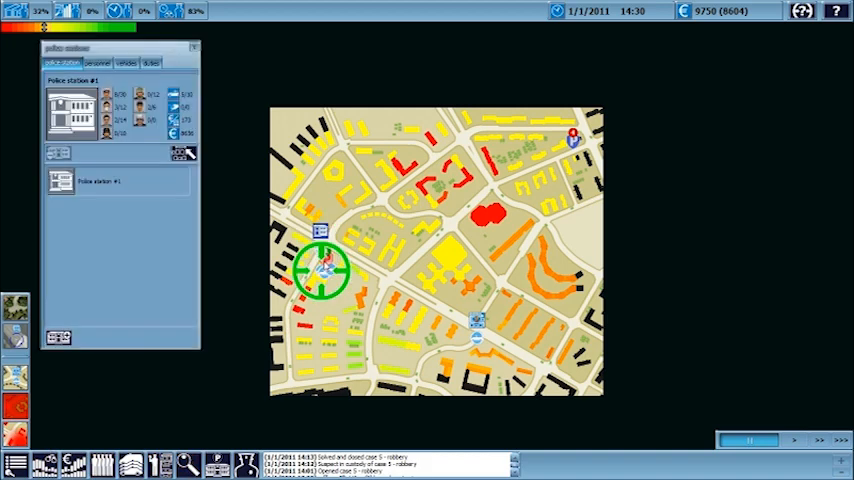